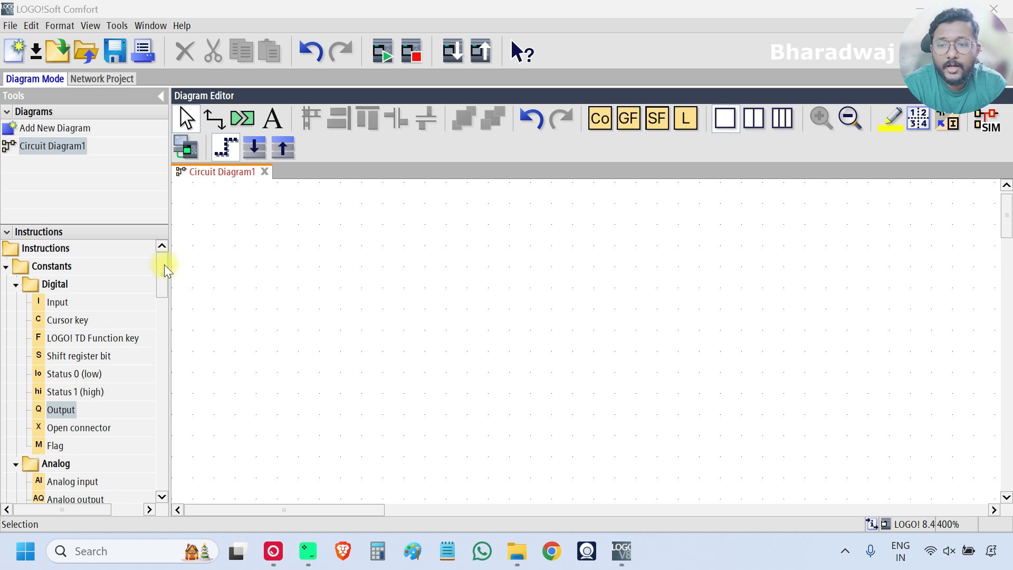
Place an Off-Delay timer block, B001, from the Timer functions onto the diagram
{"action": "scroll", "scroll_direction": "down", "scroll_amount": 3}
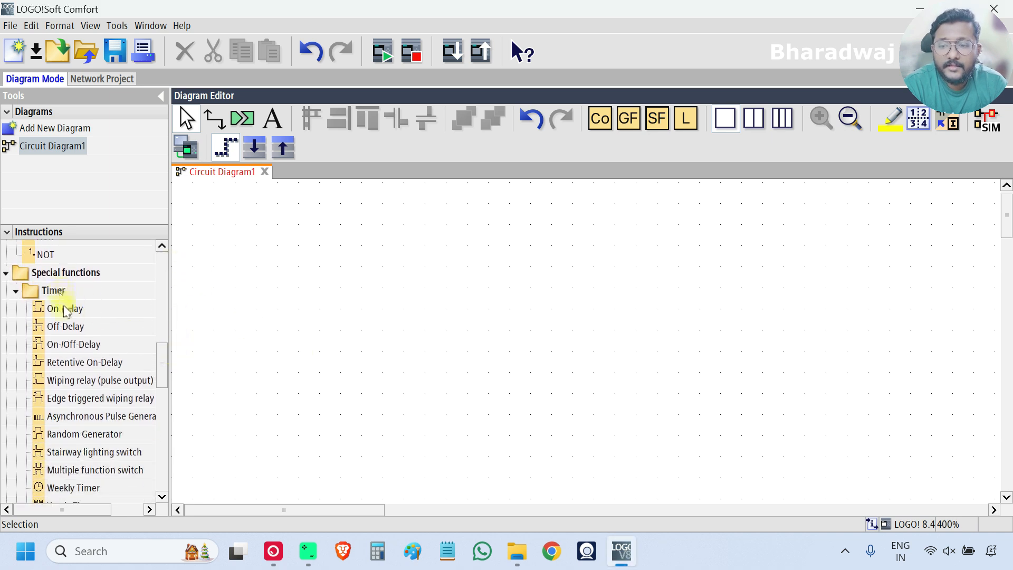
{"action": "left_click", "coordinate": [65, 326]}
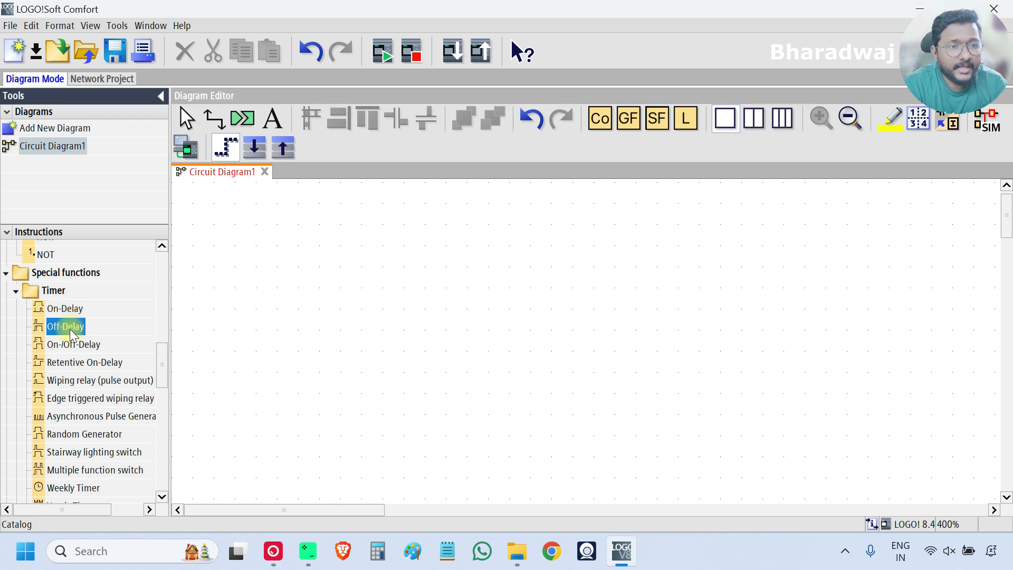
{"action": "mouse_move", "coordinate": [510, 236]}
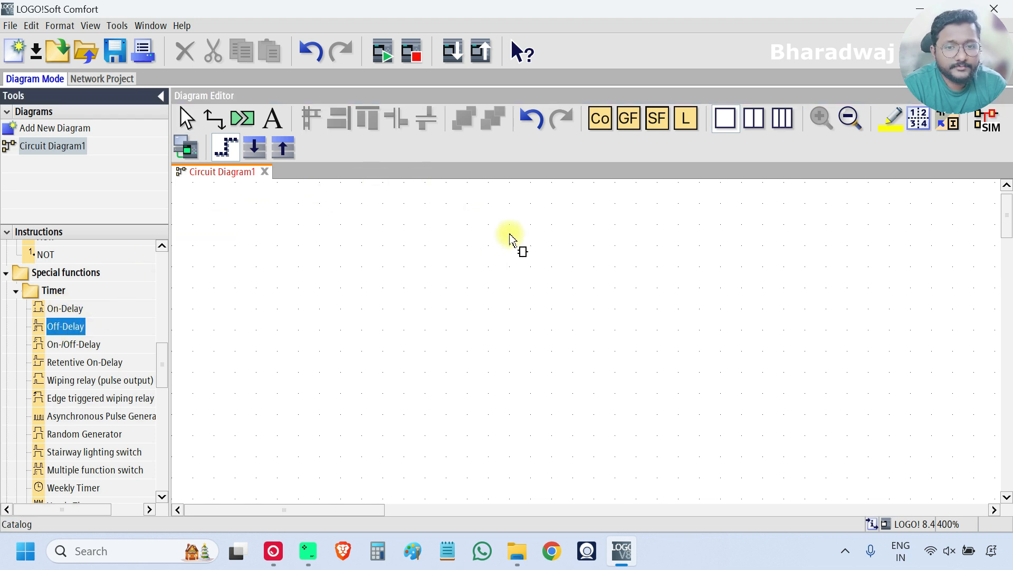
{"action": "left_click", "coordinate": [517, 242]}
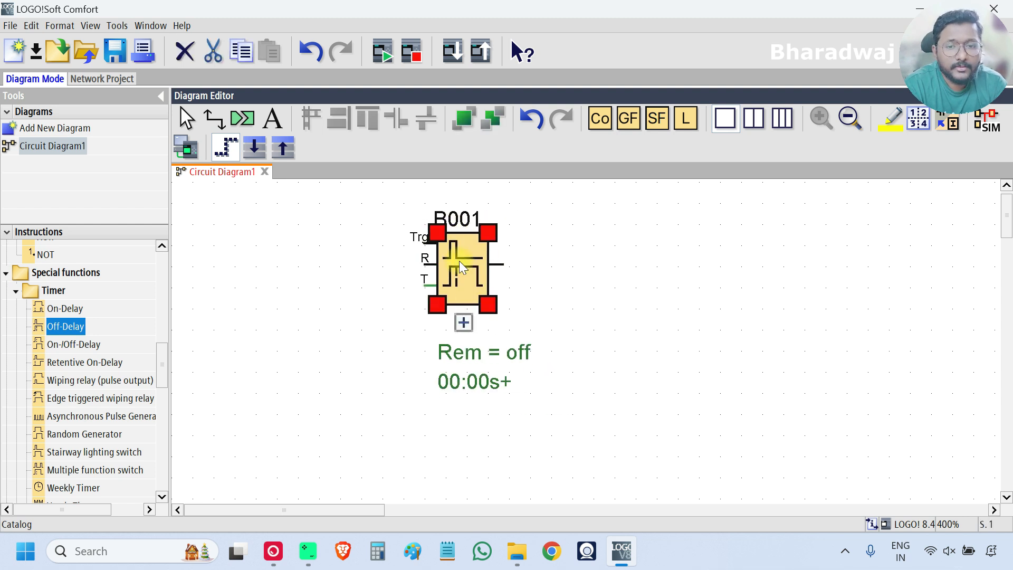
Enter OFF-DELAY-TR as timer B001's block name, confirm, and deselect the block
{"action": "double_click", "coordinate": [460, 268]}
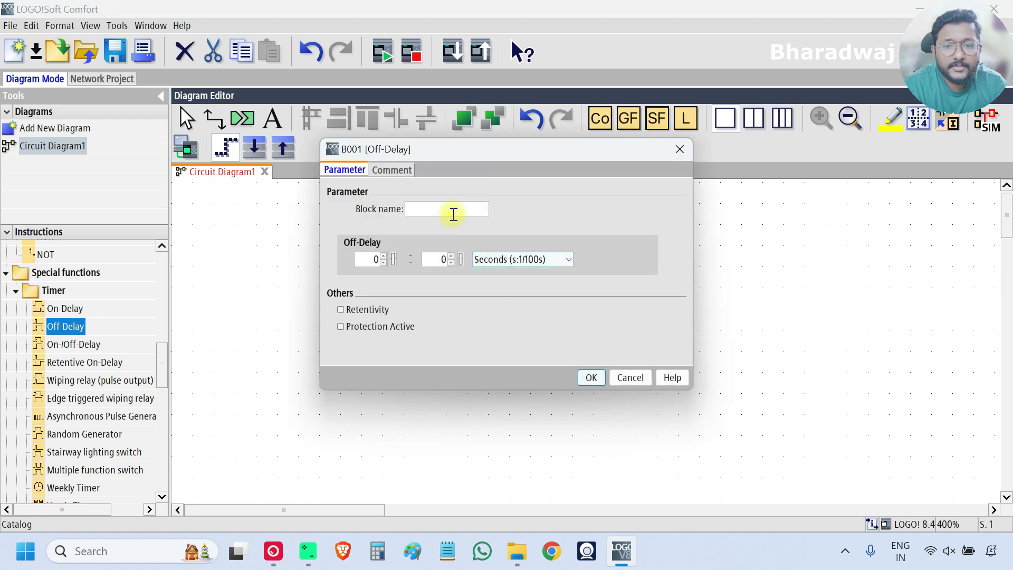
{"action": "type", "text": "OFF"}
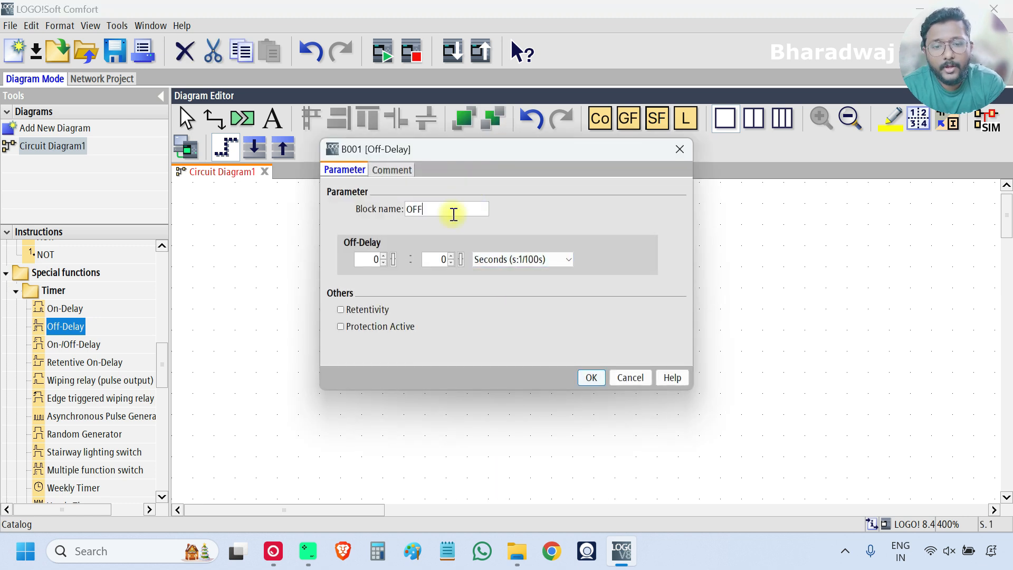
{"action": "type", "text": "-DELAY"}
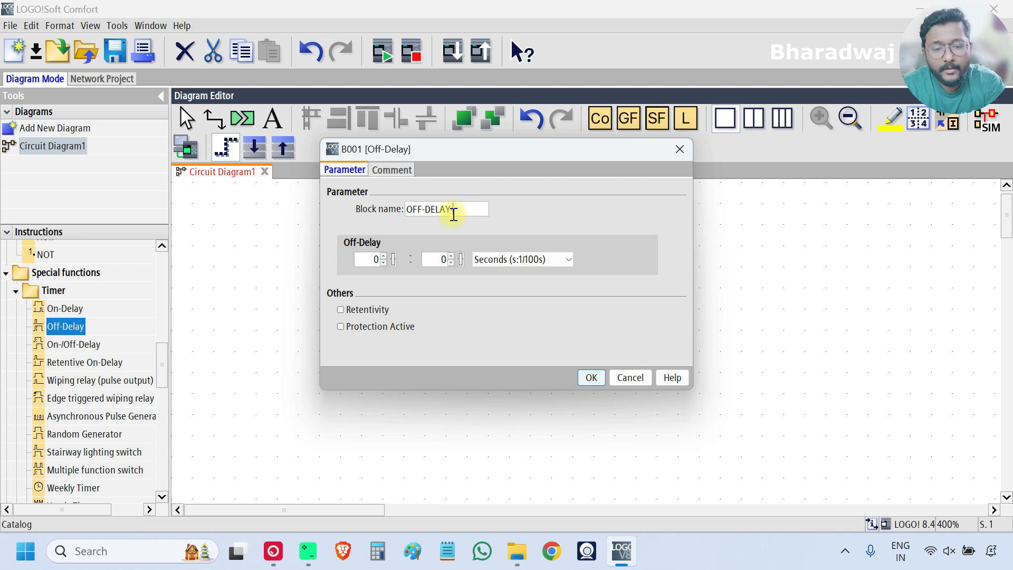
{"action": "type", "text": "TM"}
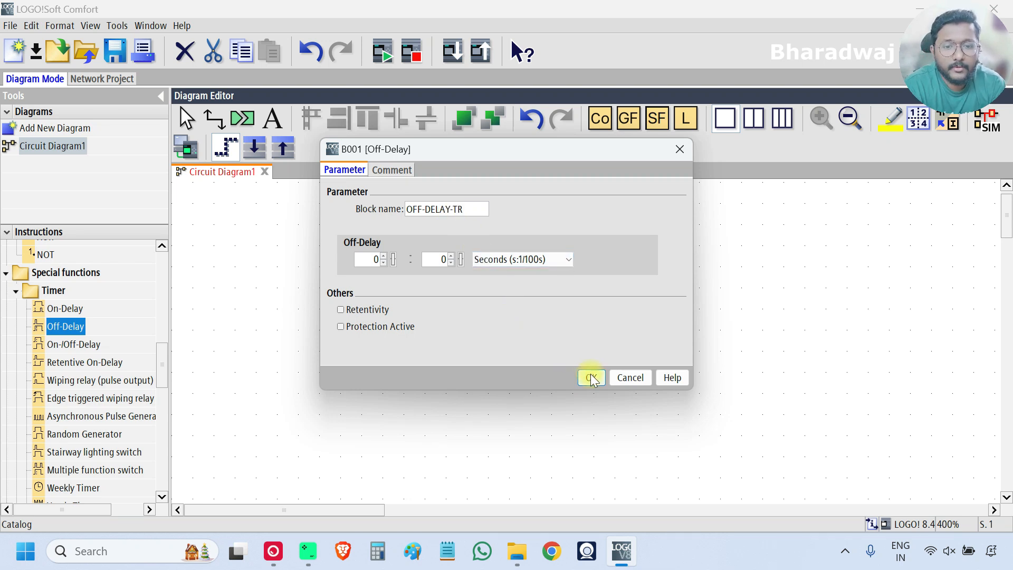
{"action": "left_click", "coordinate": [589, 377]}
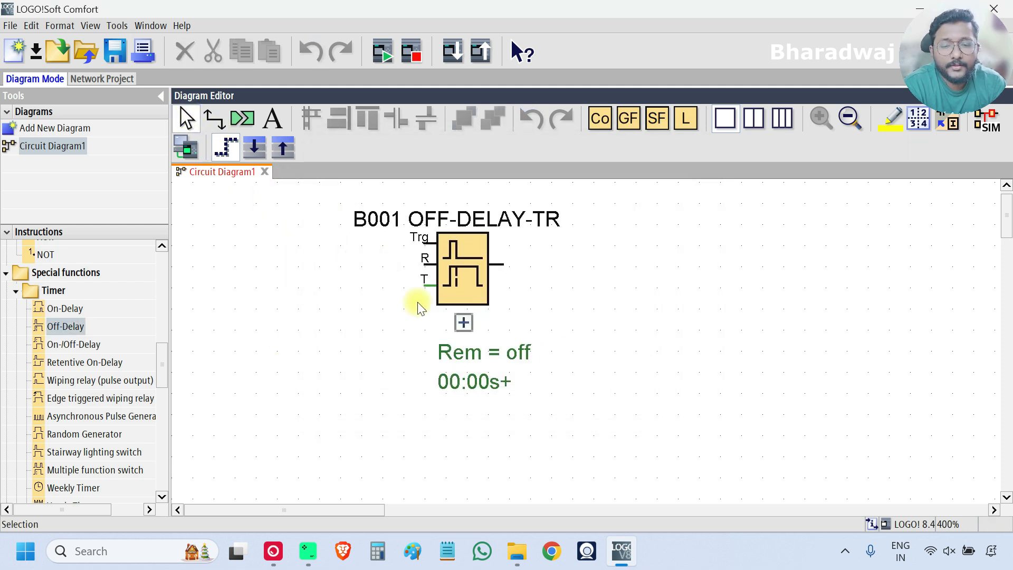
{"action": "left_click", "coordinate": [425, 264]}
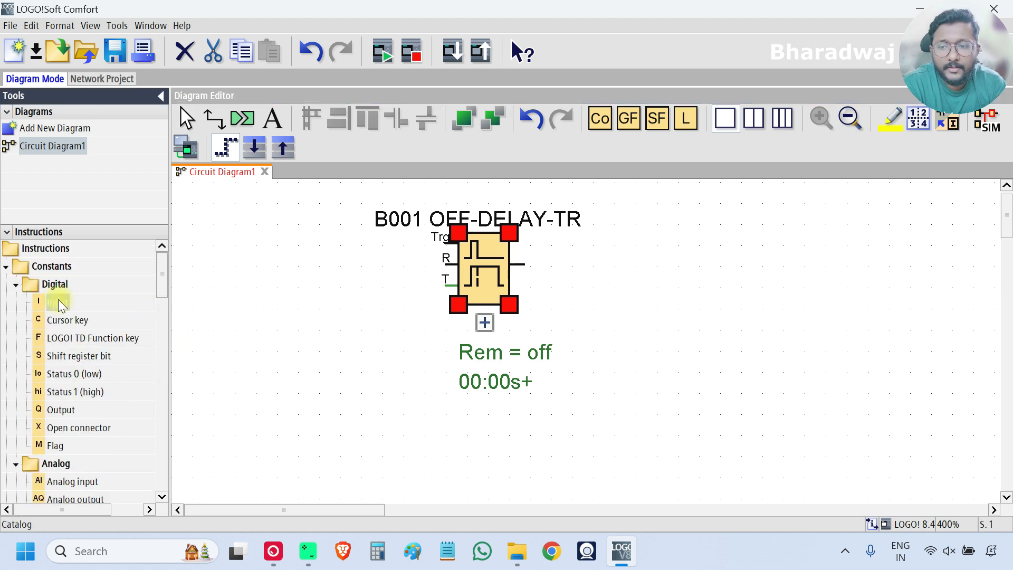
Place a digital input block on the diagram and set it to I3
{"action": "left_click", "coordinate": [229, 264]}
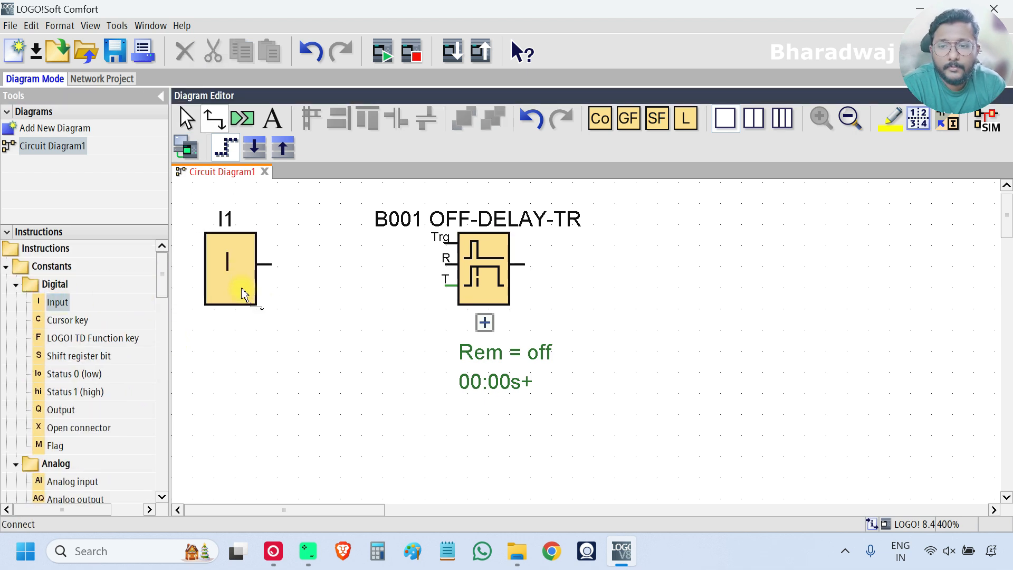
{"action": "double_click", "coordinate": [230, 265]}
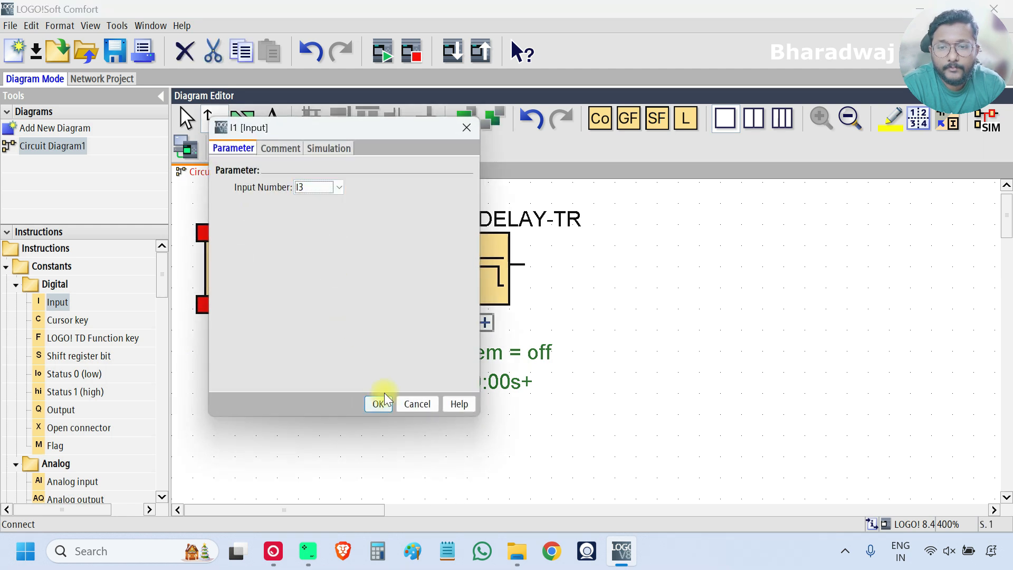
{"action": "left_click", "coordinate": [379, 403]}
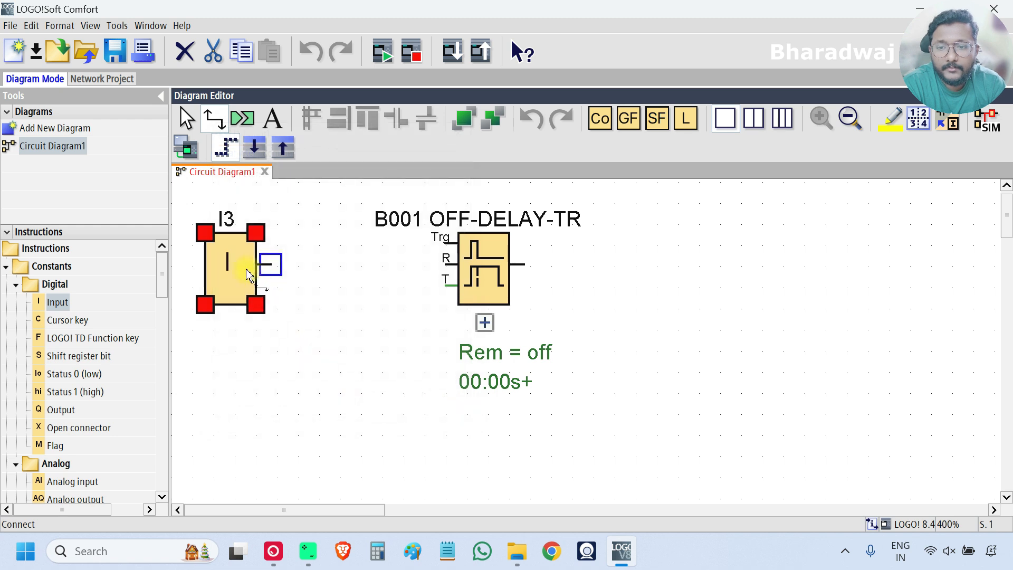
Comment input I3 as 'Input', replacing an initial 'Reset' comment
{"action": "double_click", "coordinate": [229, 268]}
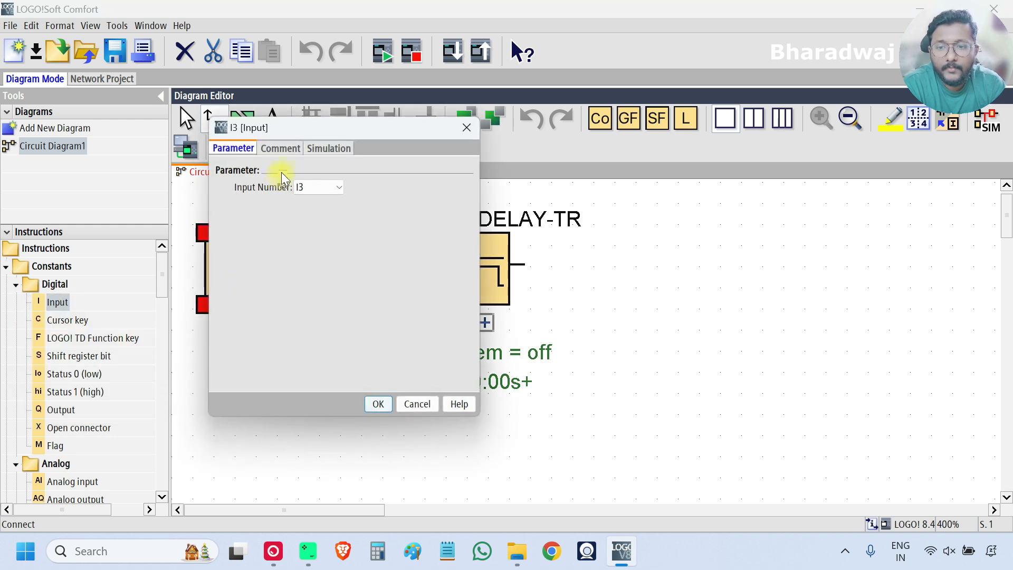
{"action": "left_click", "coordinate": [280, 148]}
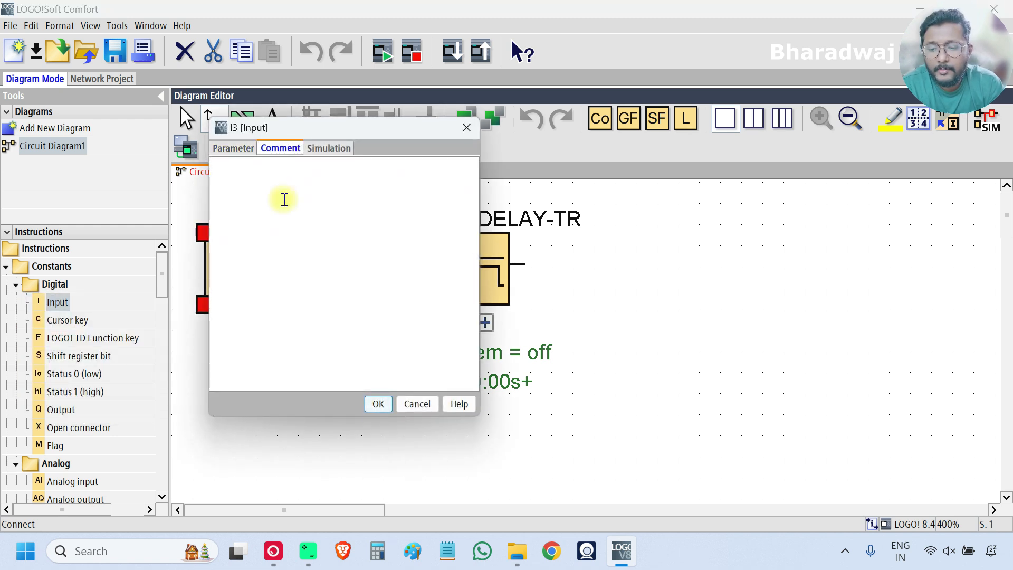
{"action": "type", "text": "Reset"}
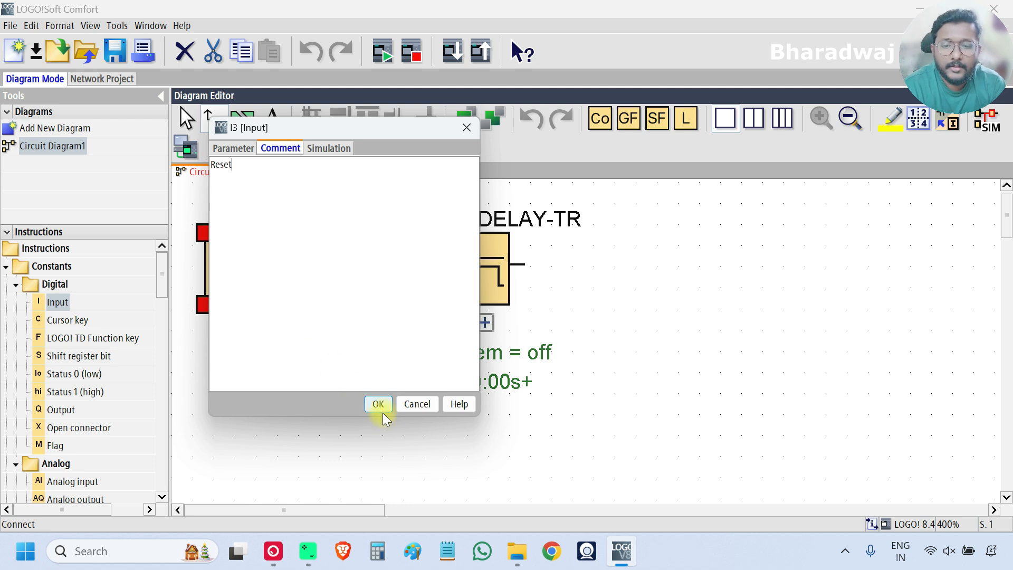
{"action": "left_click", "coordinate": [378, 403]}
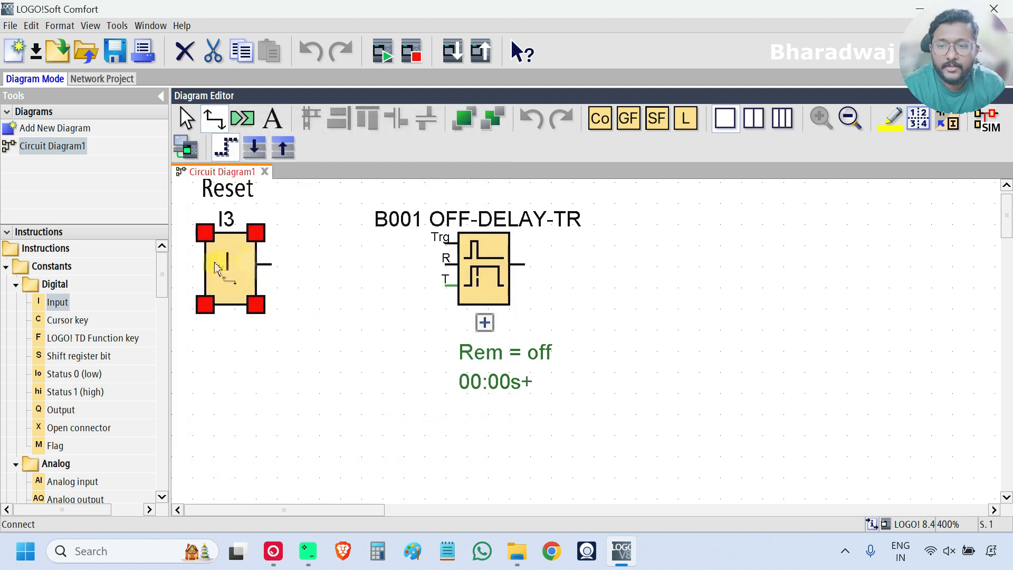
{"action": "double_click", "coordinate": [231, 268]}
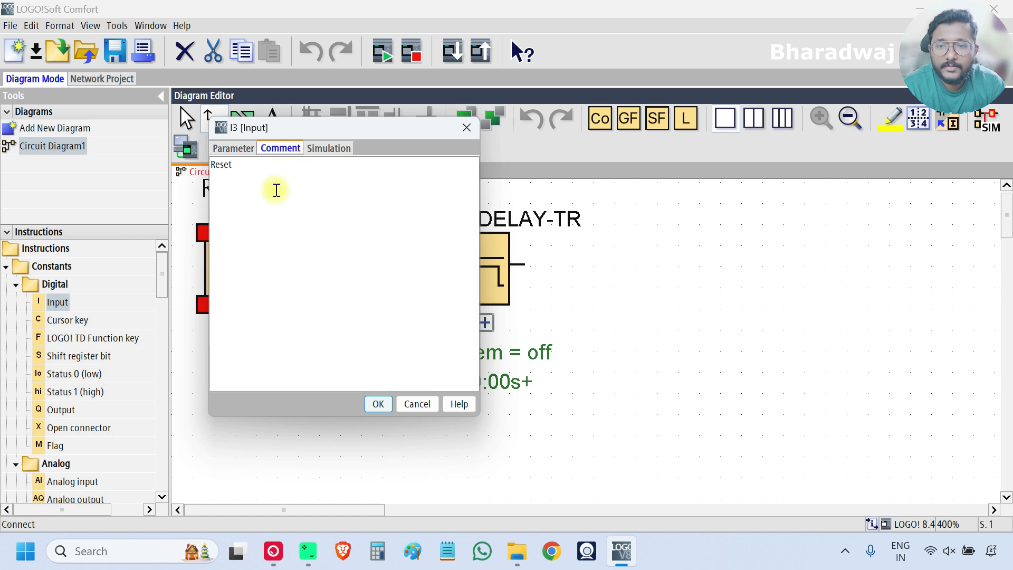
{"action": "type", "text": "Input"}
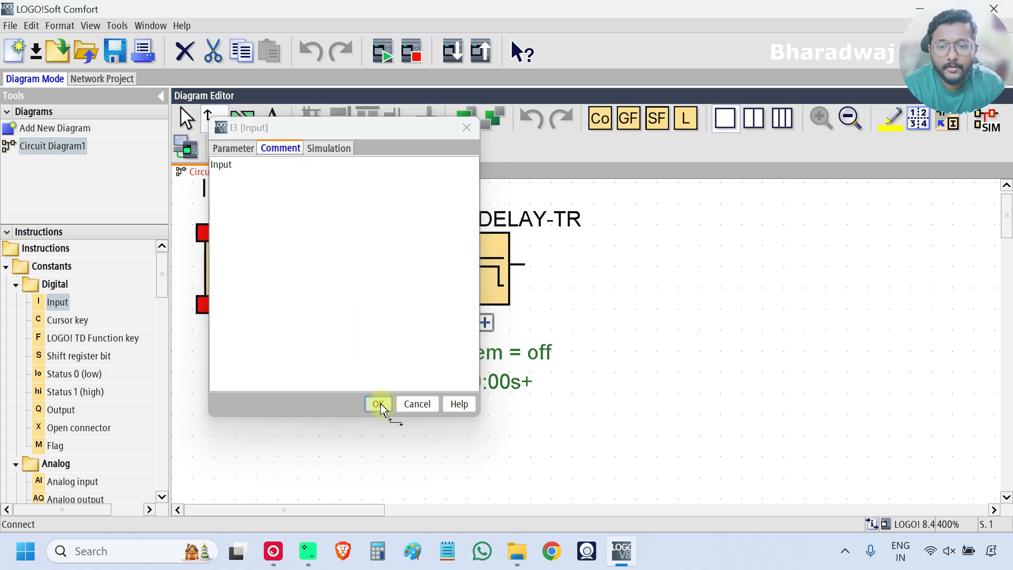
{"action": "left_click", "coordinate": [377, 403]}
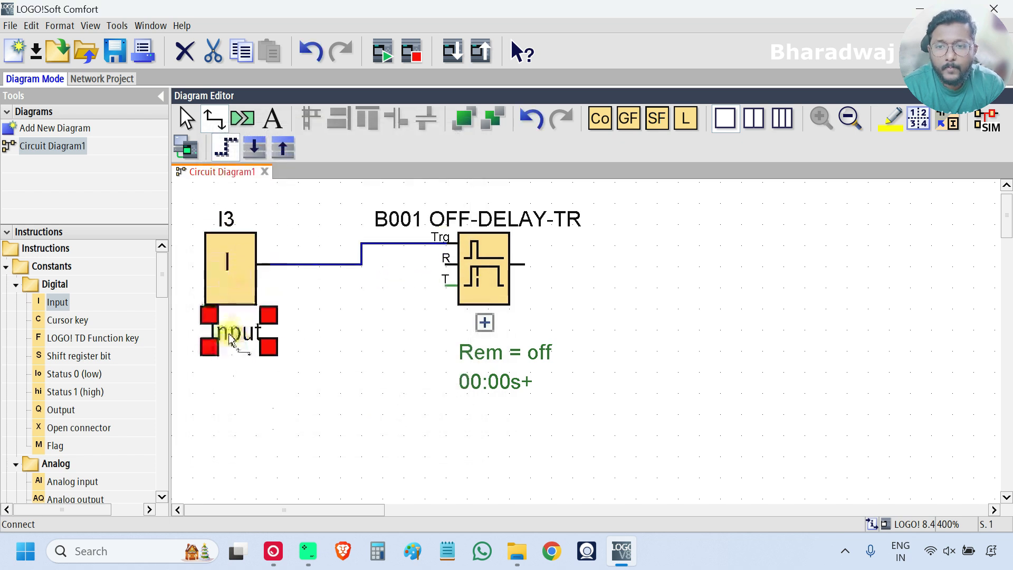
{"action": "left_click", "coordinate": [219, 403]}
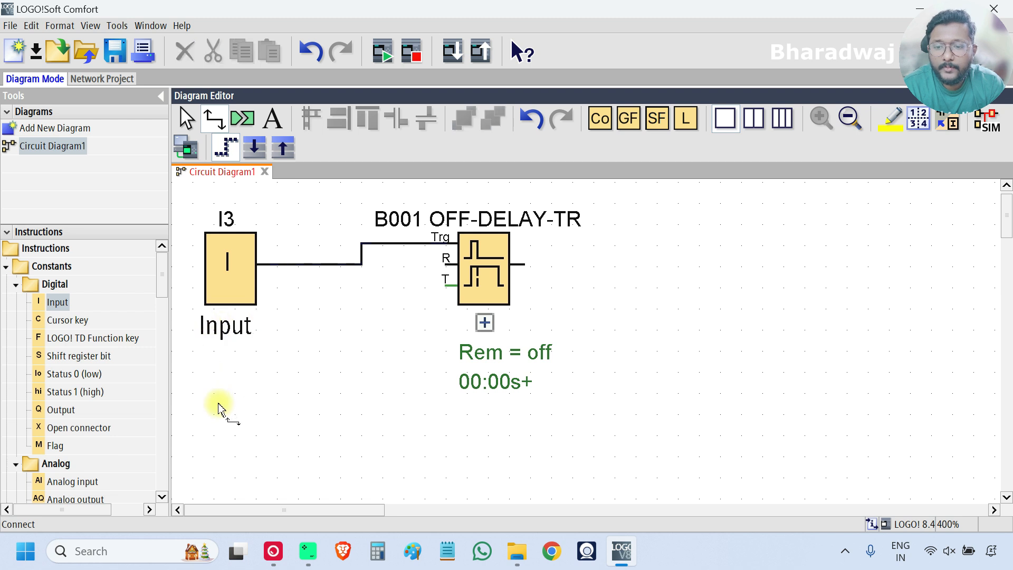
Add a second input block, I4, and give it the comment 'Reset'
{"action": "left_click", "coordinate": [57, 302]}
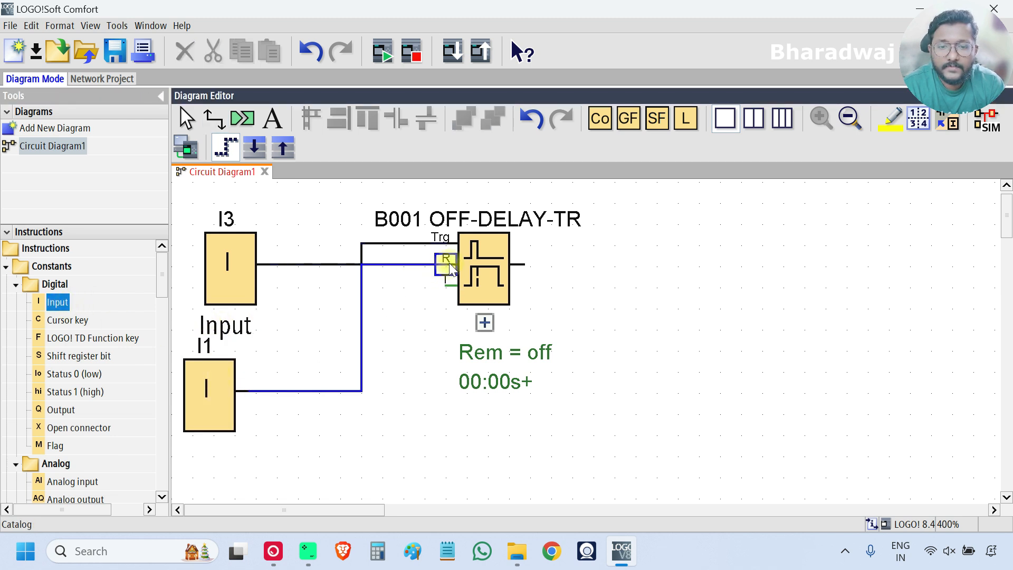
{"action": "double_click", "coordinate": [209, 395]}
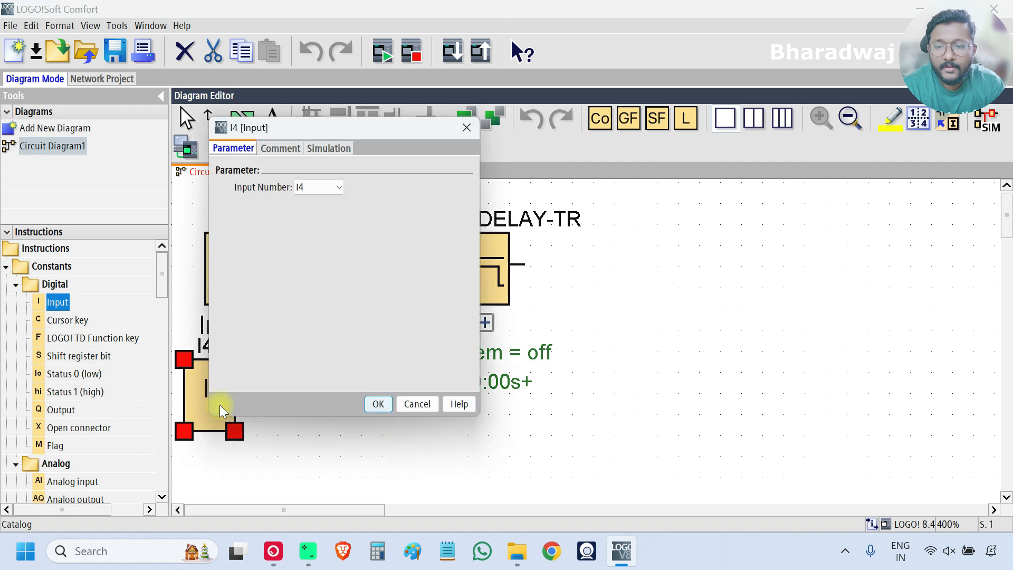
{"action": "left_click", "coordinate": [279, 148]}
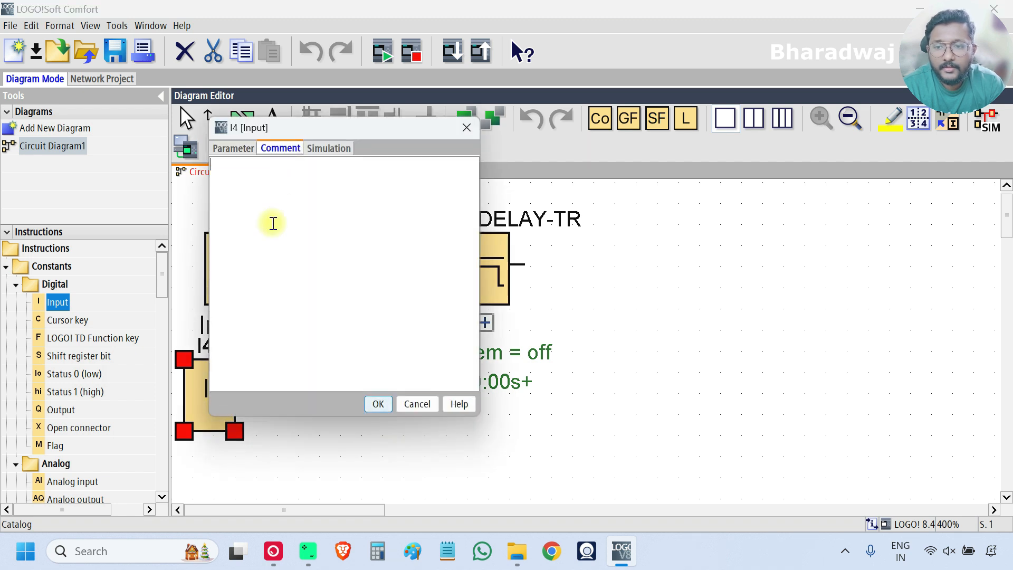
{"action": "type", "text": "Reset"}
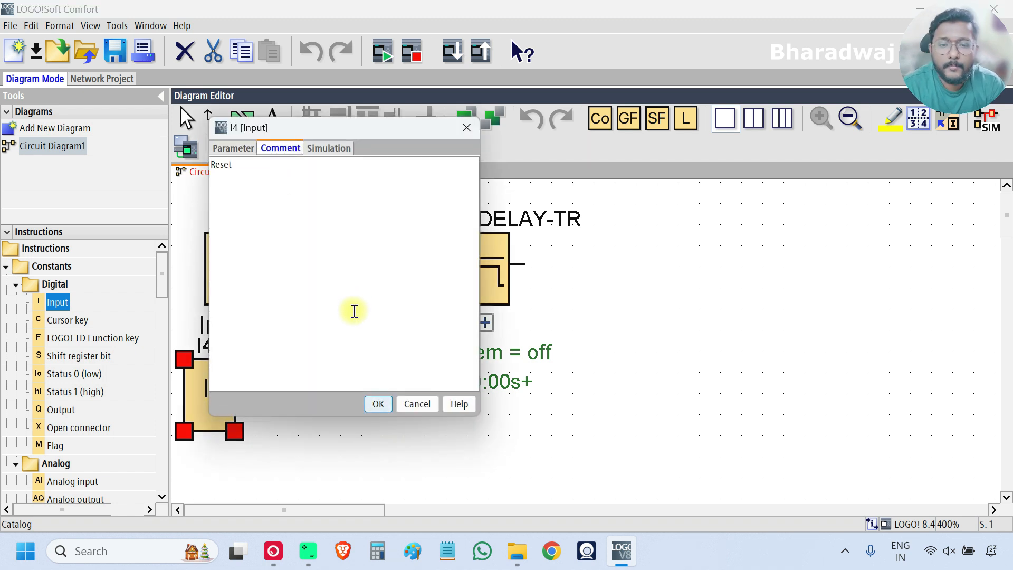
{"action": "left_click", "coordinate": [378, 403]}
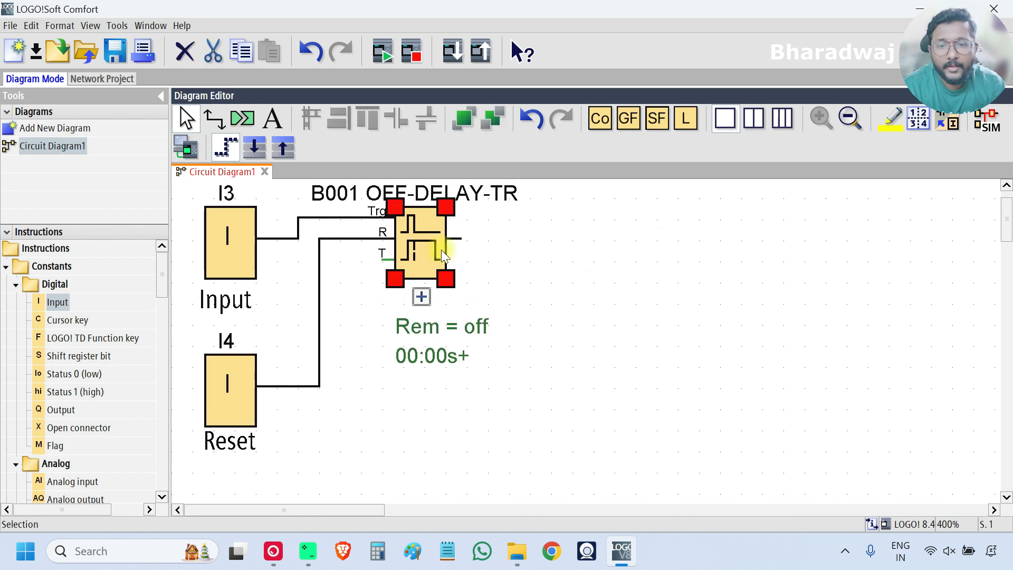
Place output Q1 right of the timer and confirm its 'Output' comment
{"action": "left_click", "coordinate": [61, 409]}
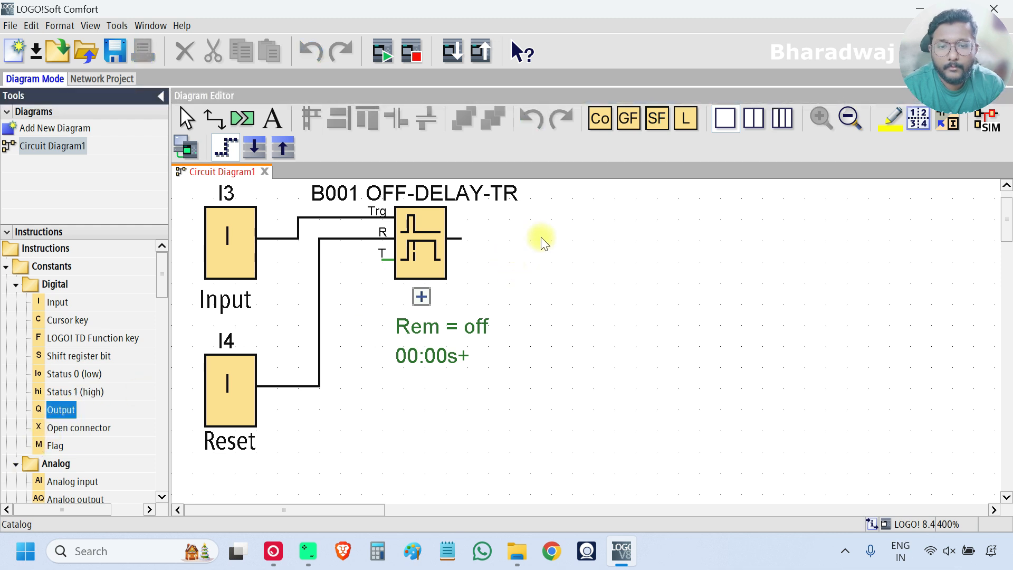
{"action": "left_click", "coordinate": [555, 229]}
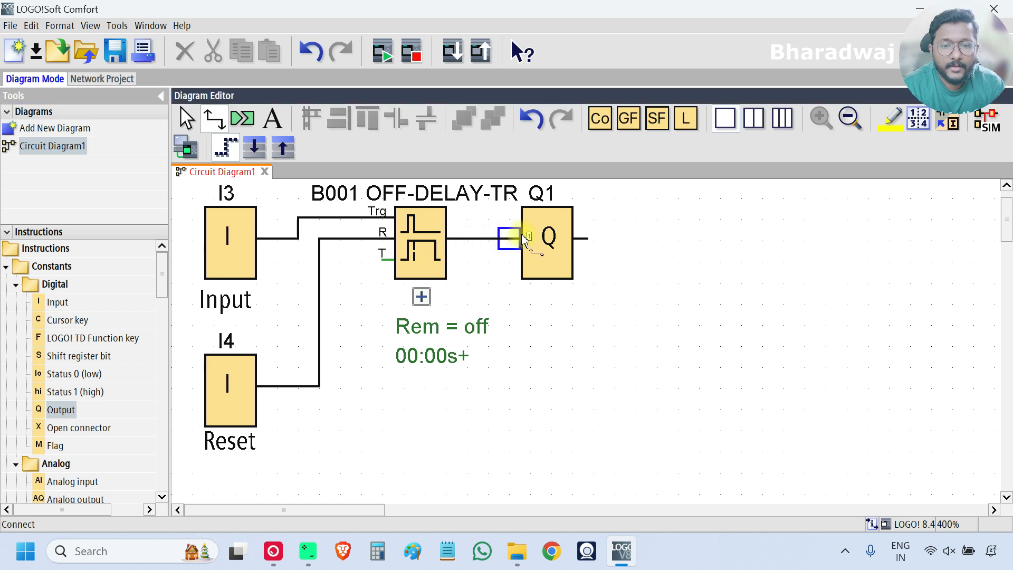
{"action": "double_click", "coordinate": [546, 238]}
{"action": "type", "text": "Output"}
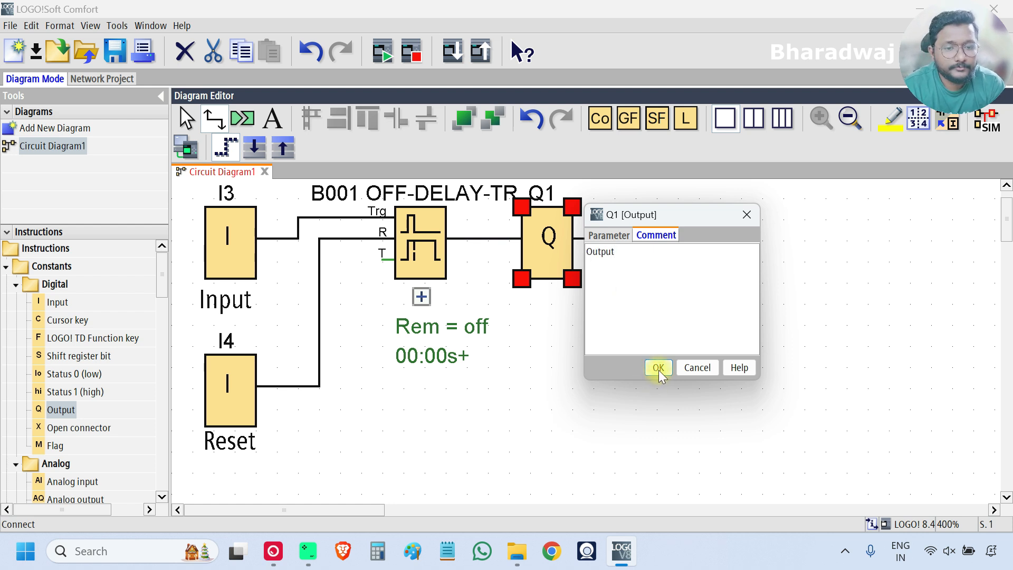
{"action": "left_click", "coordinate": [657, 367]}
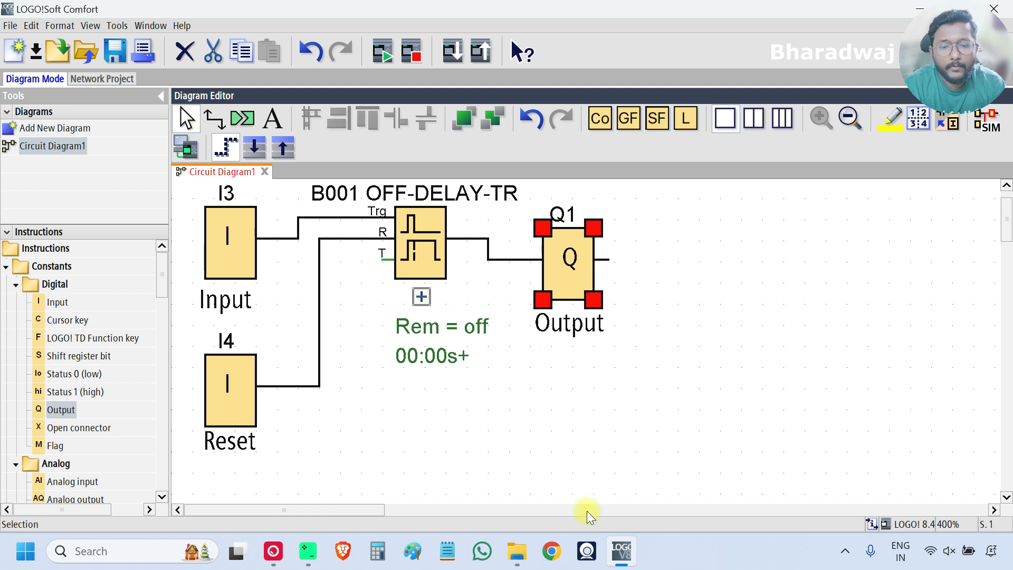
Bring up the Iriun Webcam view and move it to the right of the diagram
{"action": "left_click", "coordinate": [584, 550]}
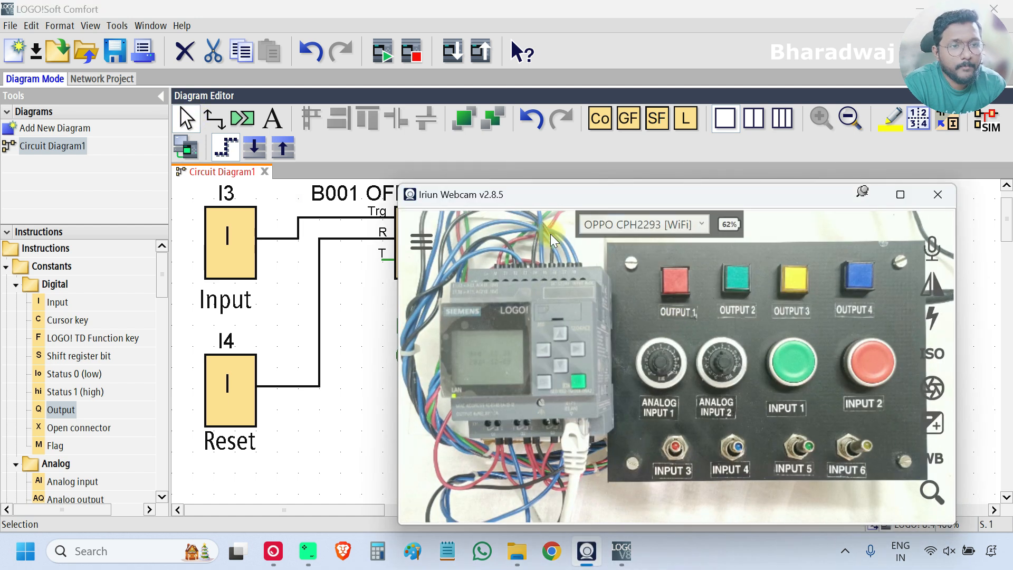
{"action": "left_click_drag", "start_coordinate": [452, 193], "coordinate": [646, 176]}
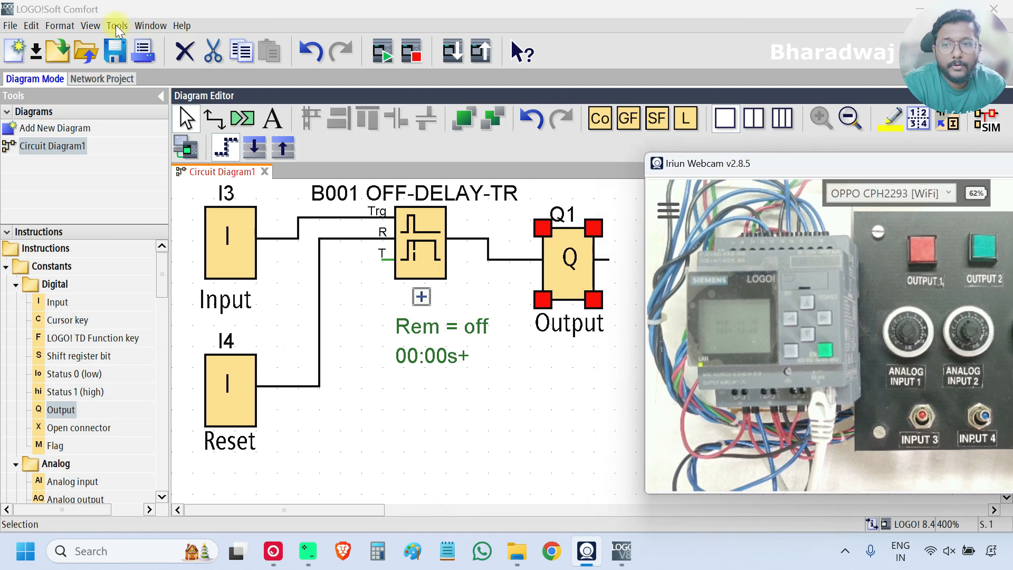
Transfer the program to the detected LOGO!, stopping then restarting the controller
{"action": "left_click", "coordinate": [117, 25]}
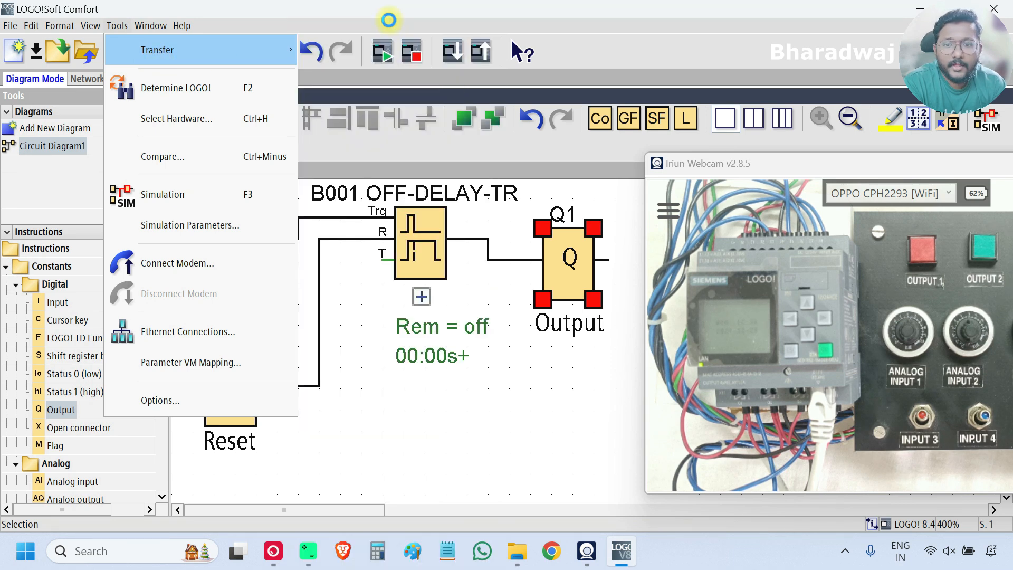
{"action": "mouse_move", "coordinate": [360, 268]}
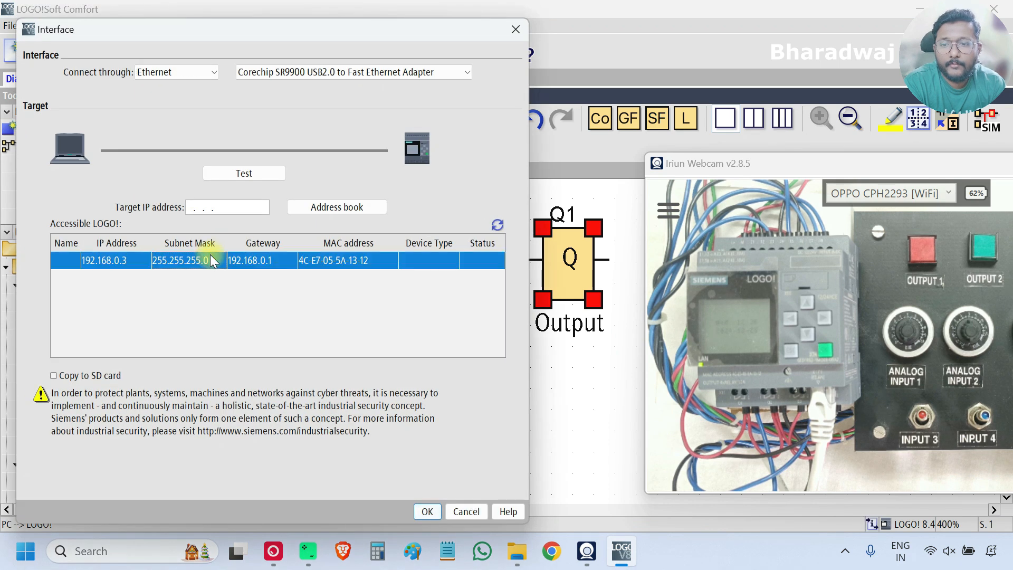
{"action": "left_click", "coordinate": [426, 511]}
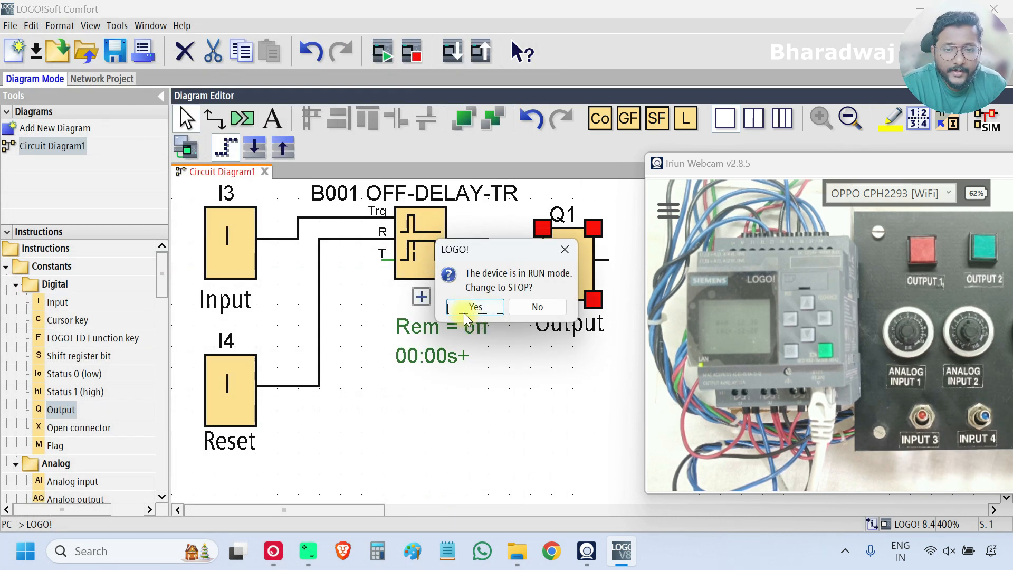
{"action": "left_click", "coordinate": [475, 306]}
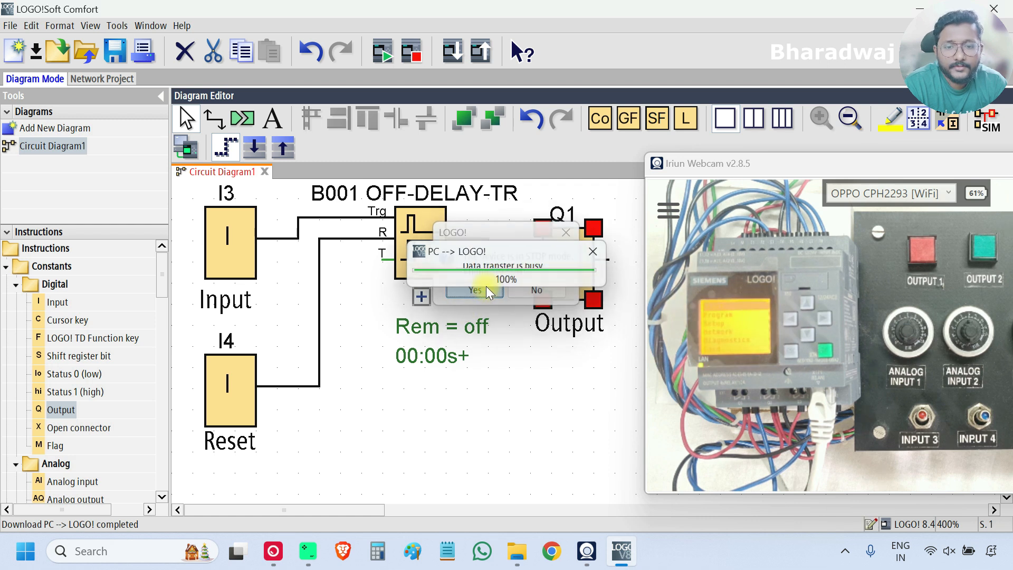
{"action": "left_click", "coordinate": [475, 290]}
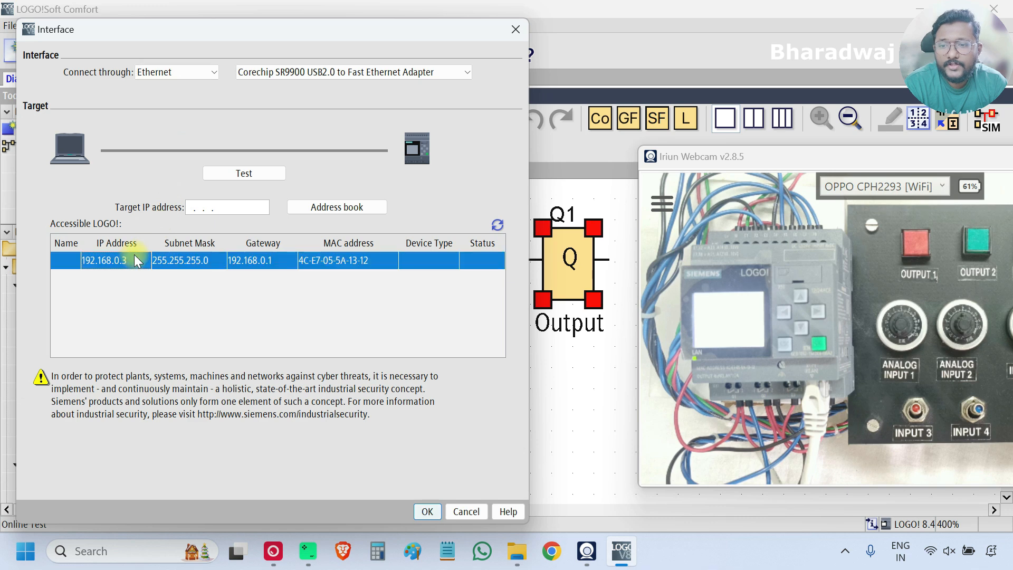
Connect Online Test to the detected LOGO! at 192.168.0.3
{"action": "left_click", "coordinate": [426, 511]}
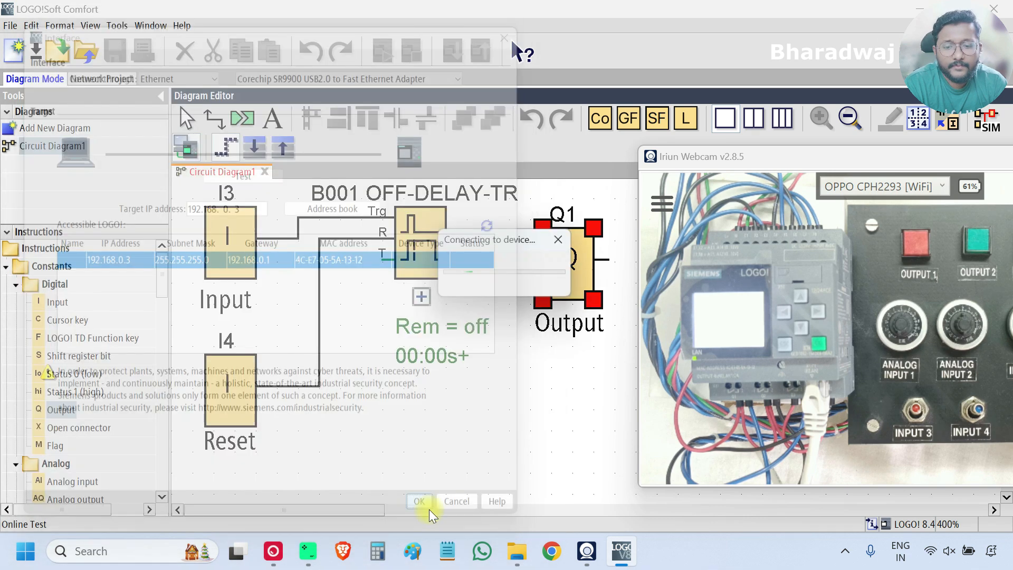
{"action": "left_click", "coordinate": [419, 500]}
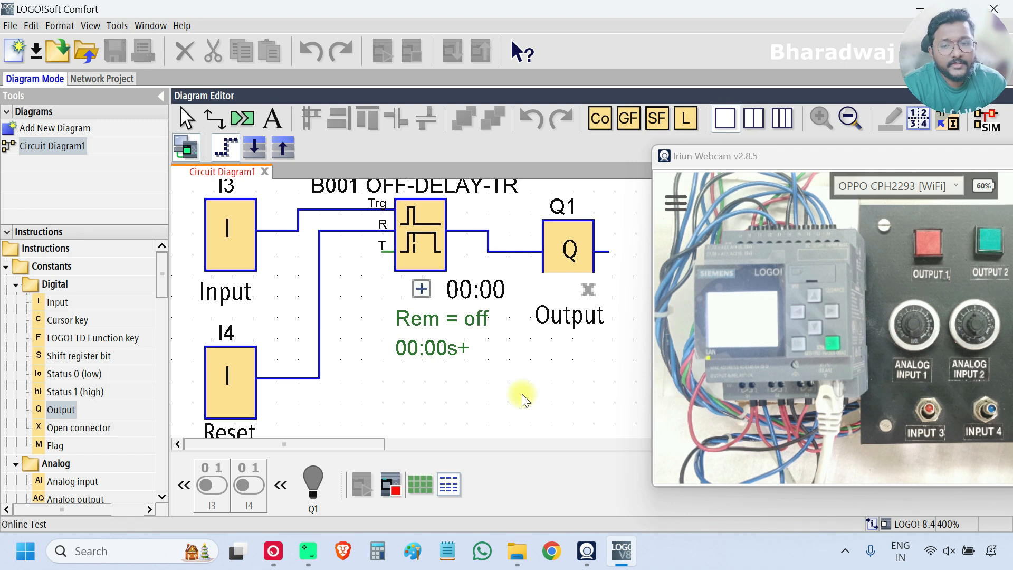
{"action": "mouse_move", "coordinate": [227, 245]}
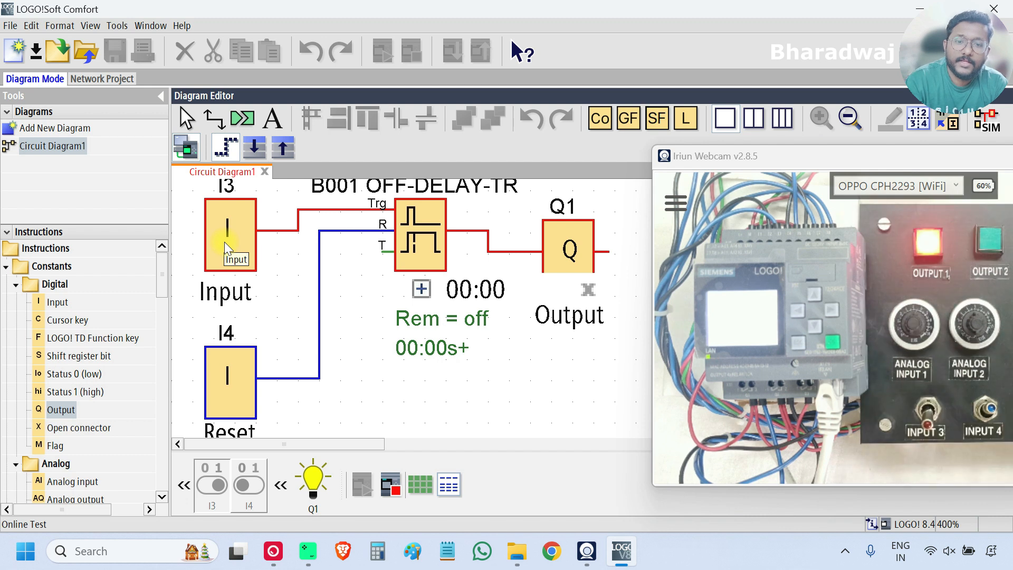
{"action": "mouse_move", "coordinate": [559, 385]}
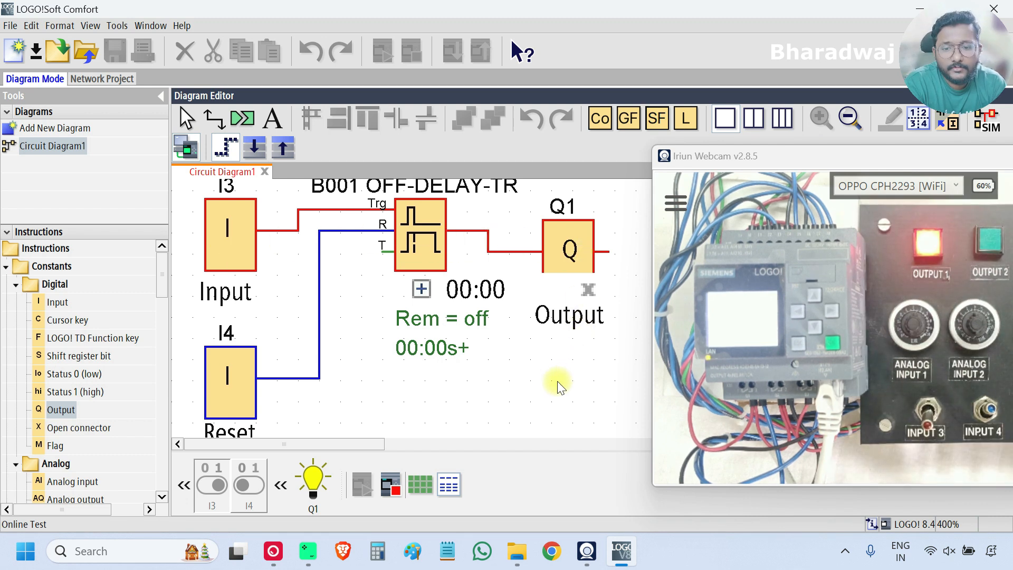
{"action": "right_click", "coordinate": [420, 232]}
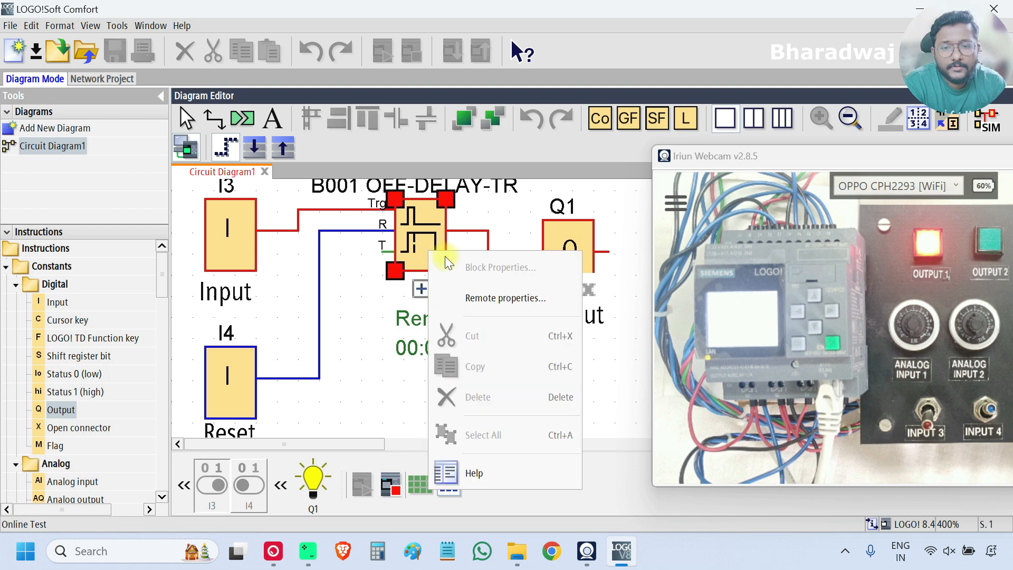
{"action": "left_click", "coordinate": [500, 267]}
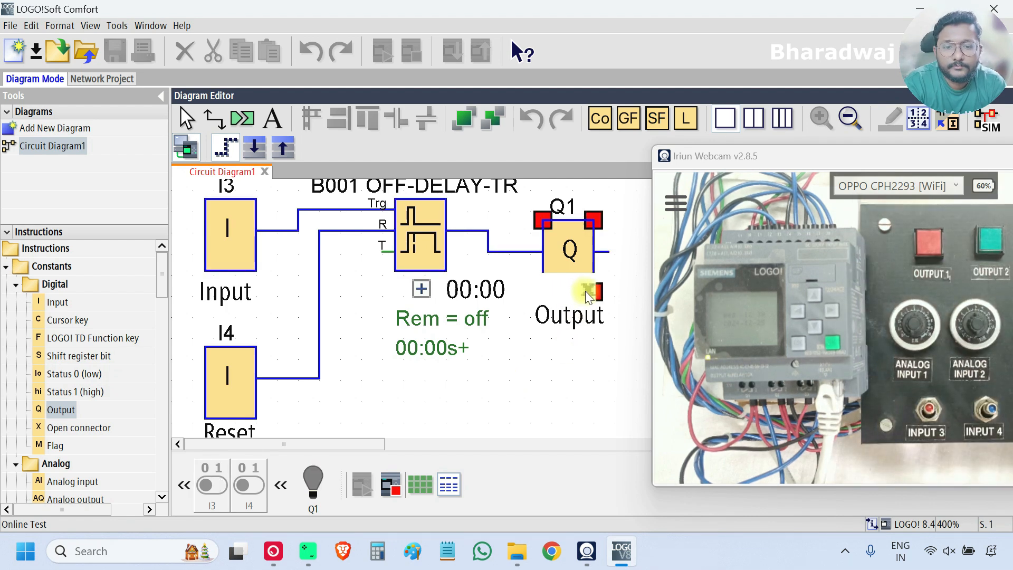
Enter a delay of 6 in timer B001's Minutes (m:s) time base and confirm
{"action": "right_click", "coordinate": [420, 233]}
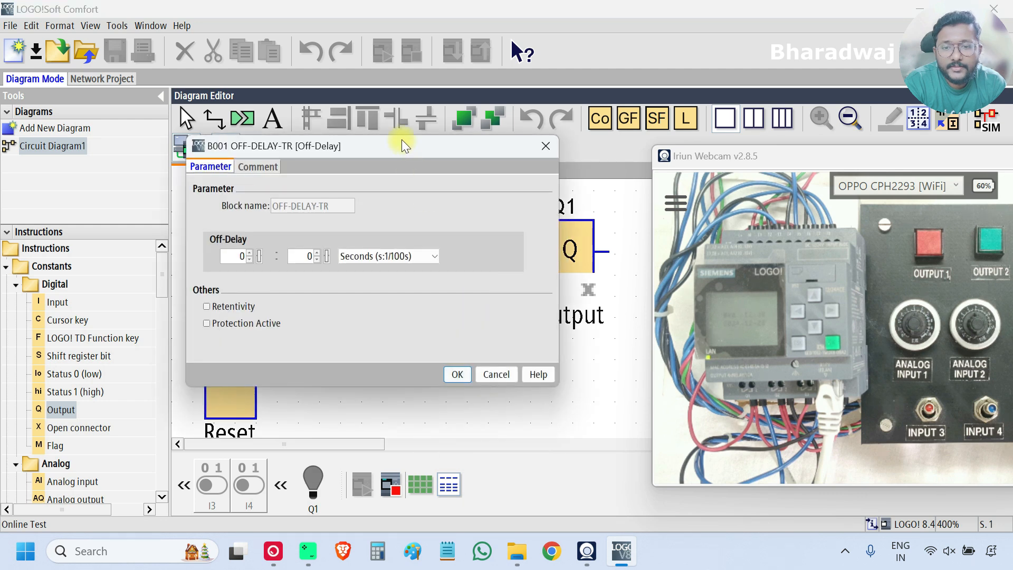
{"action": "left_click", "coordinate": [432, 256]}
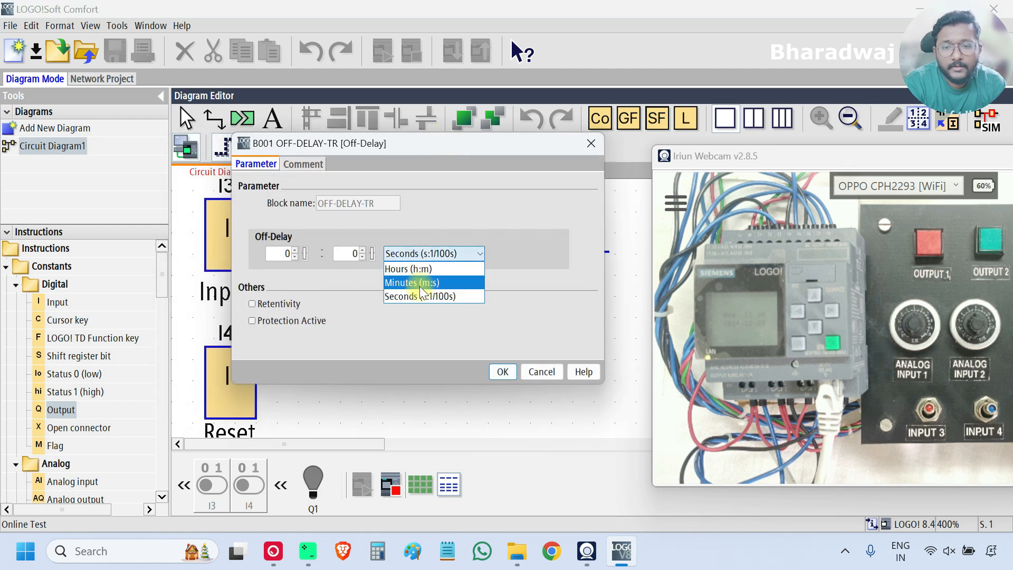
{"action": "left_click", "coordinate": [410, 282]}
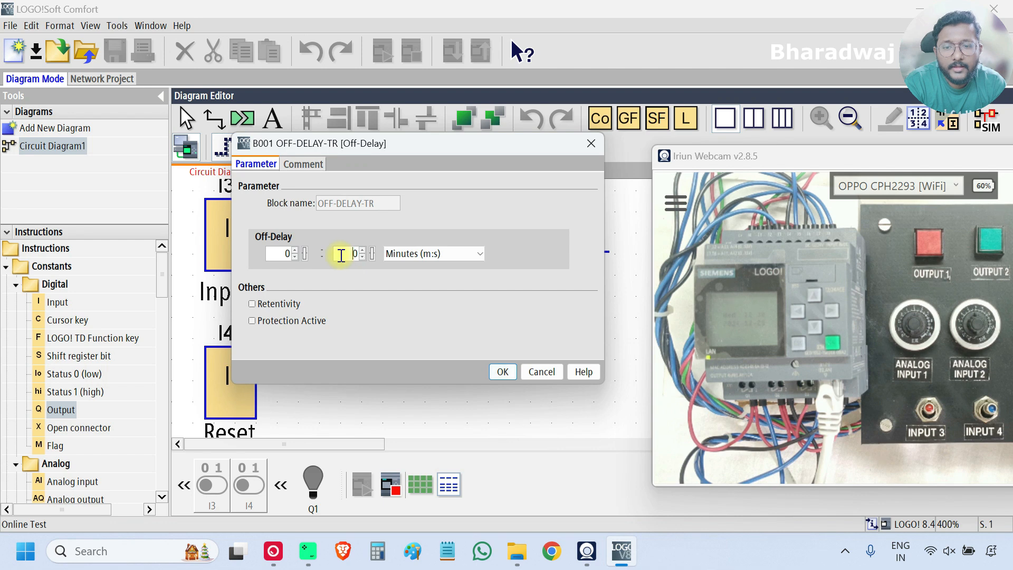
{"action": "type", "text": "6"}
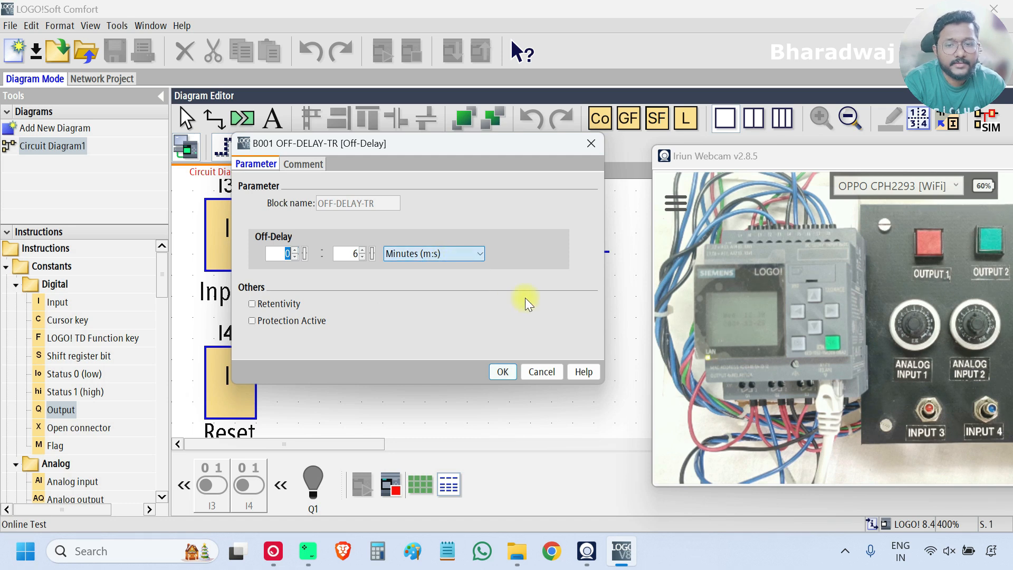
{"action": "left_click", "coordinate": [502, 371]}
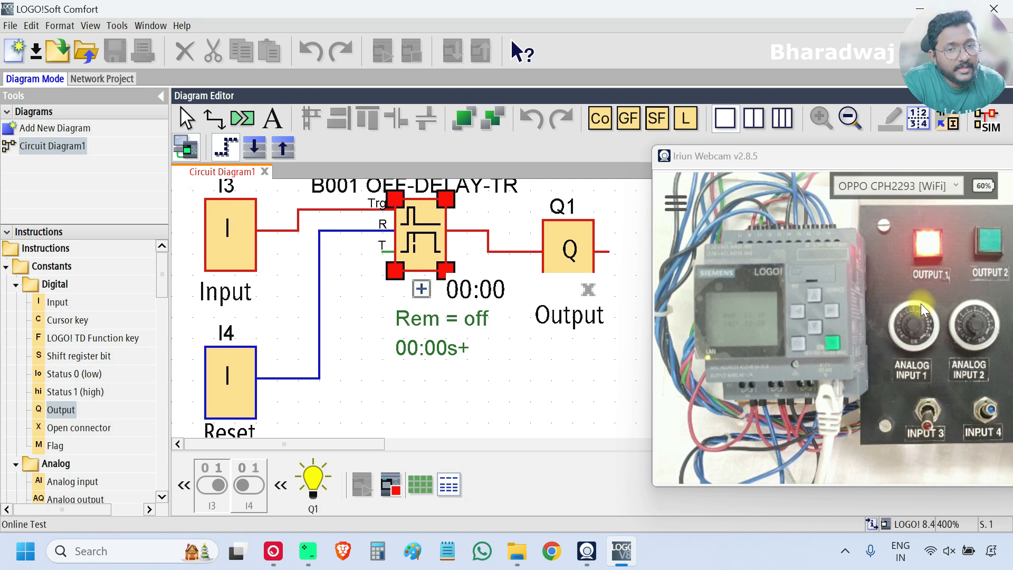
{"action": "mouse_move", "coordinate": [904, 268]}
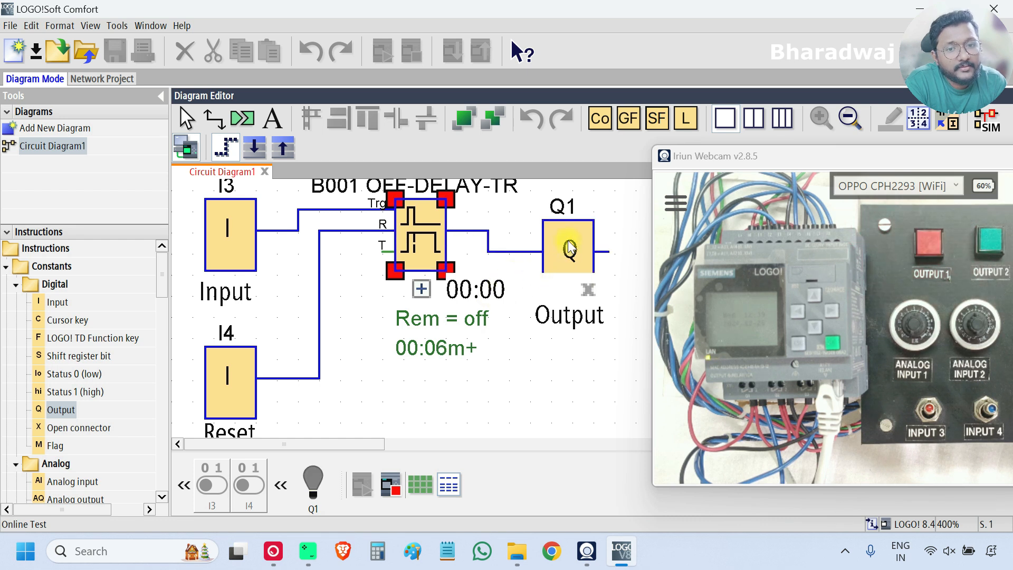
{"action": "mouse_move", "coordinate": [569, 248]}
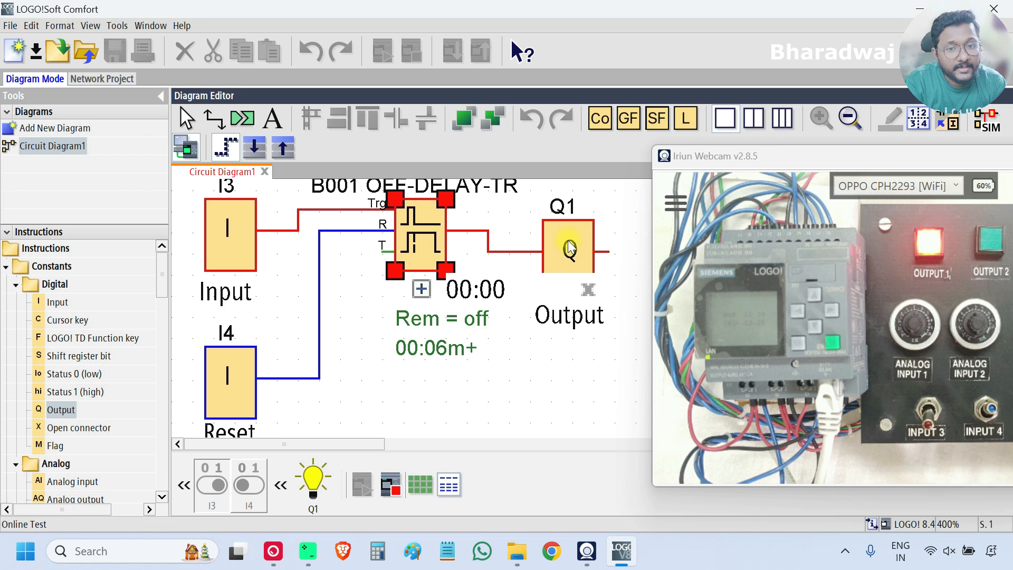
{"action": "mouse_move", "coordinate": [485, 321]}
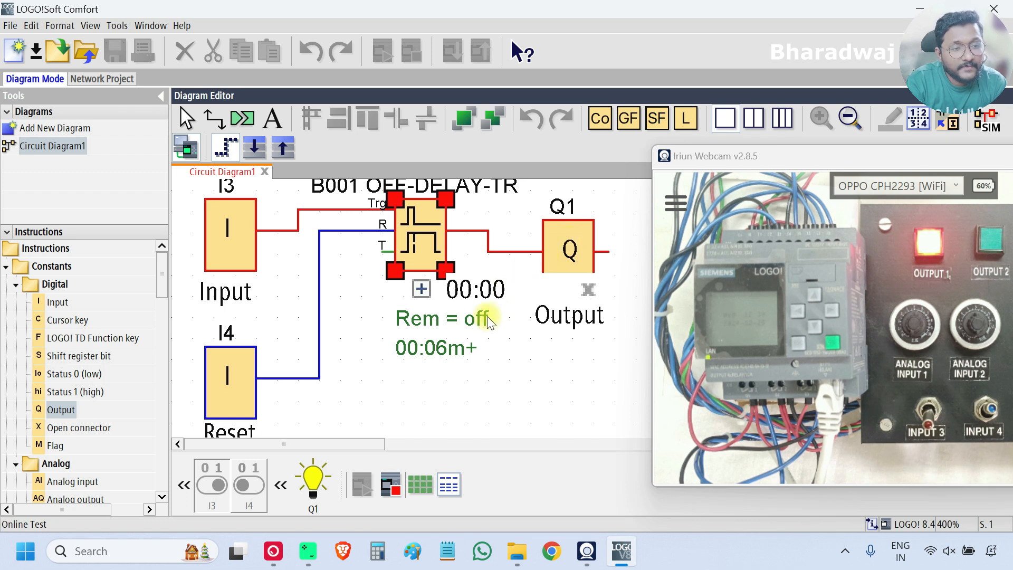
{"action": "mouse_move", "coordinate": [594, 265]}
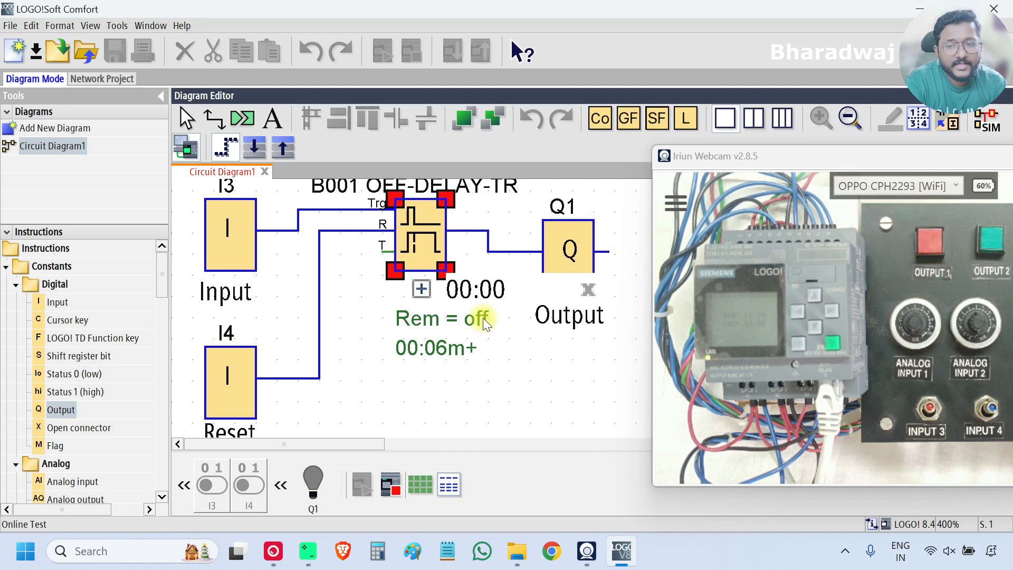
{"action": "mouse_move", "coordinate": [414, 259]}
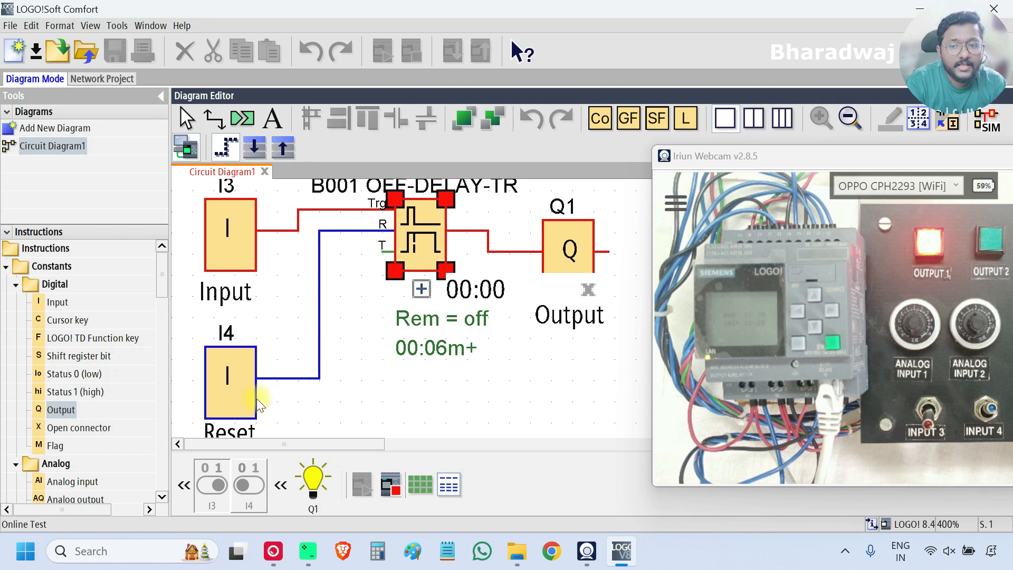
{"action": "mouse_move", "coordinate": [599, 217]}
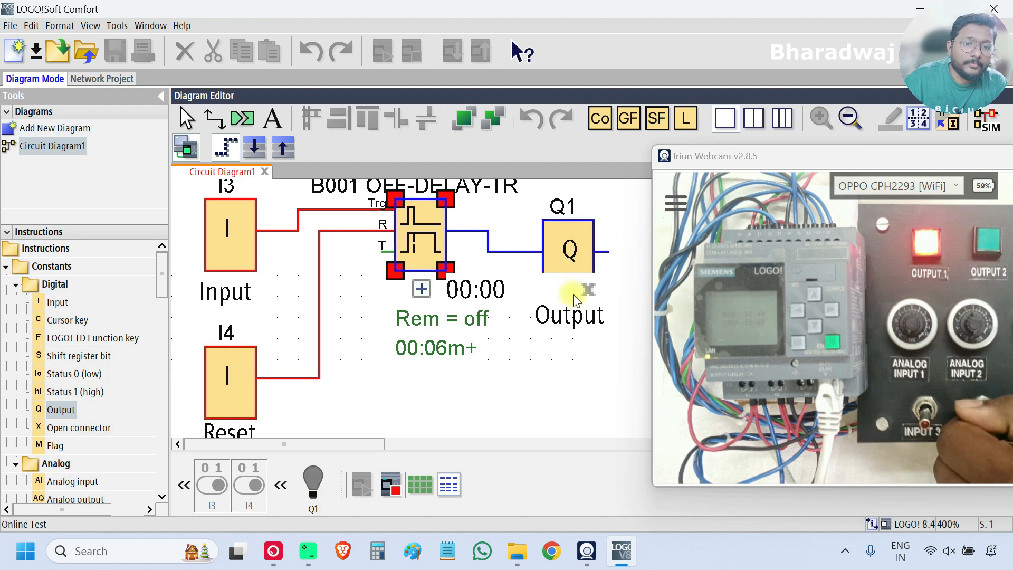
{"action": "mouse_move", "coordinate": [210, 404]}
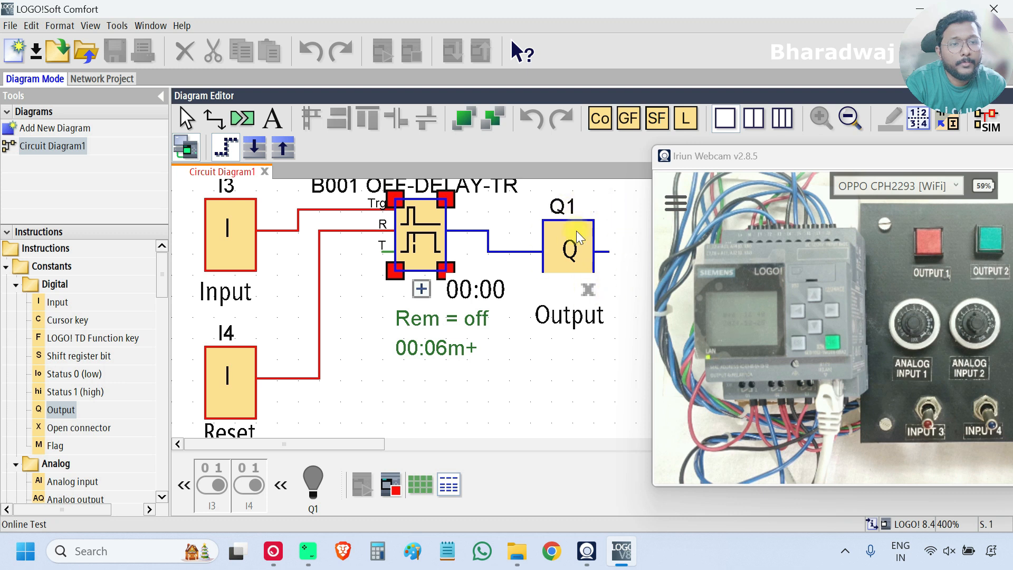
{"action": "mouse_move", "coordinate": [246, 397]}
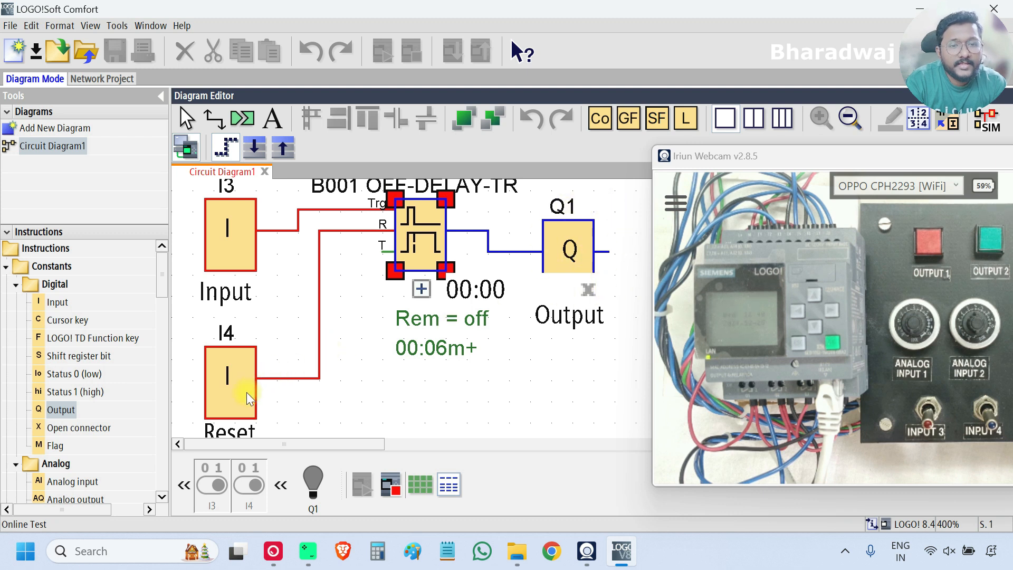
{"action": "mouse_move", "coordinate": [250, 397]}
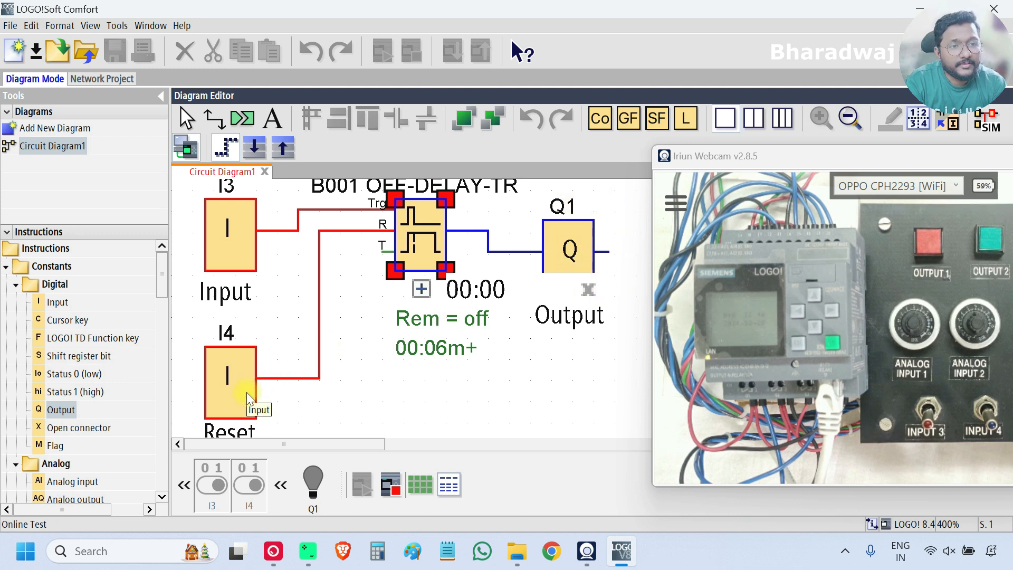
{"action": "mouse_move", "coordinate": [238, 236]}
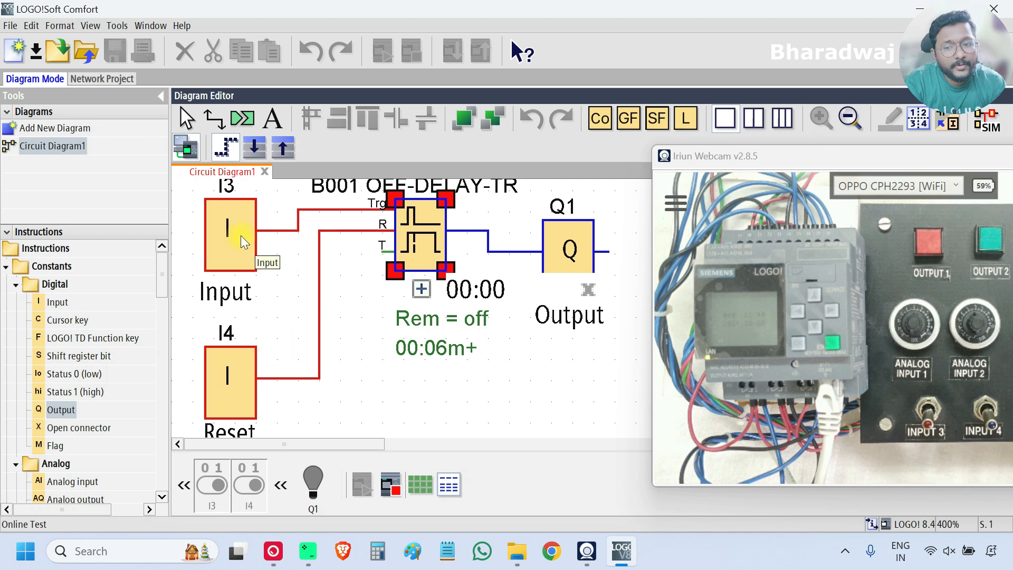
{"action": "mouse_move", "coordinate": [249, 278]}
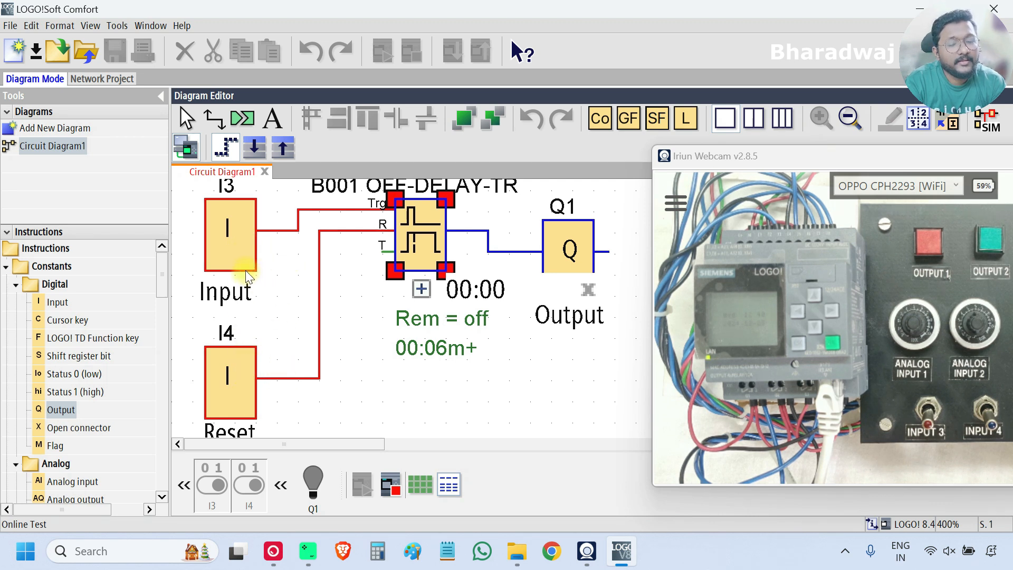
{"action": "mouse_move", "coordinate": [247, 413]}
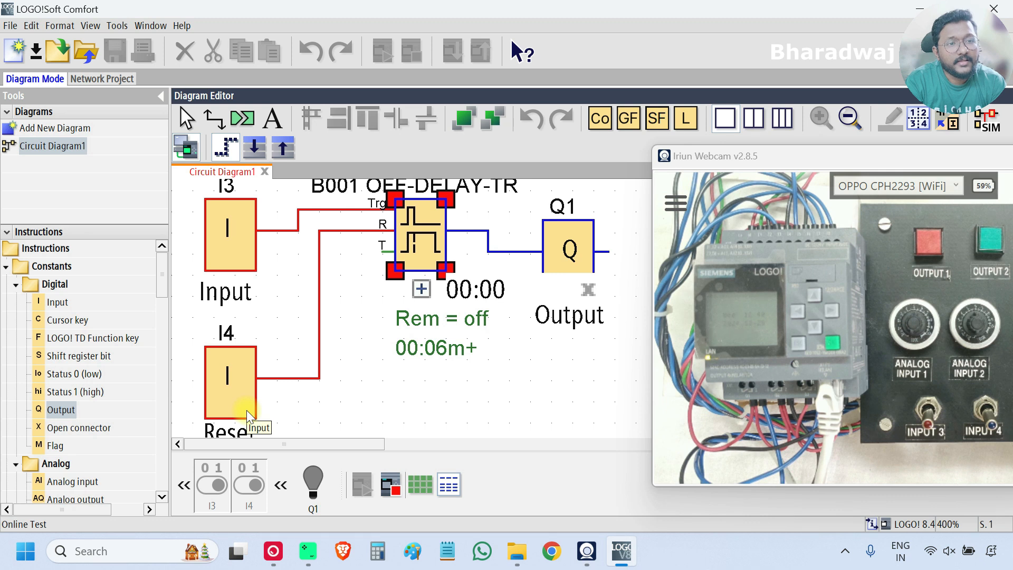
{"action": "mouse_move", "coordinate": [517, 331]}
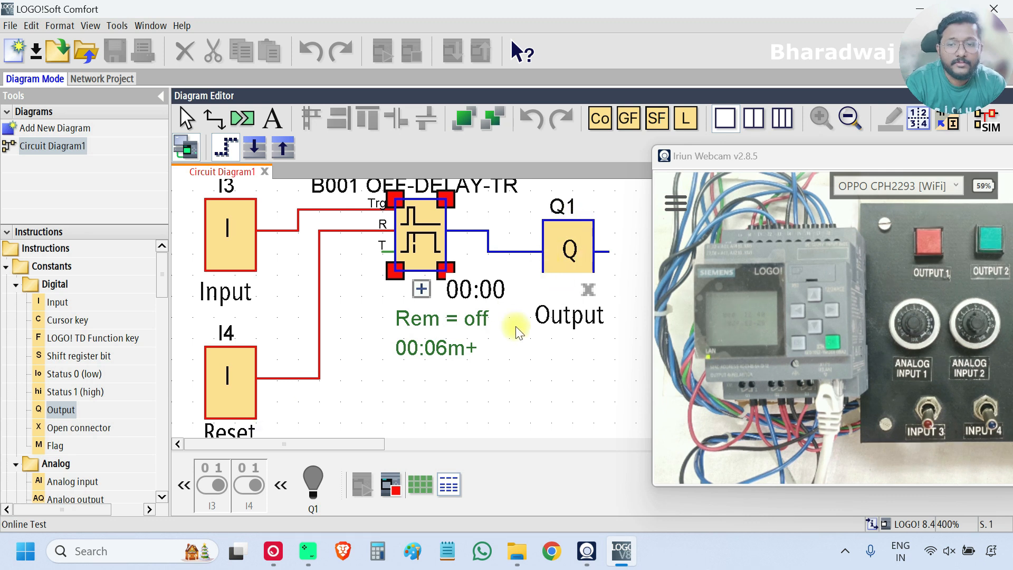
{"action": "mouse_move", "coordinate": [310, 385]}
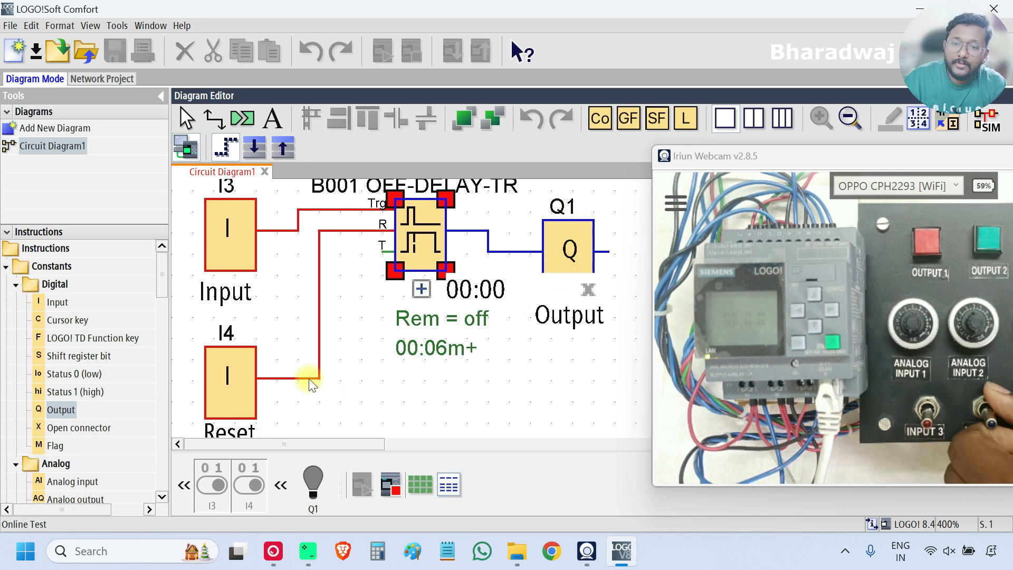
{"action": "mouse_move", "coordinate": [319, 207]}
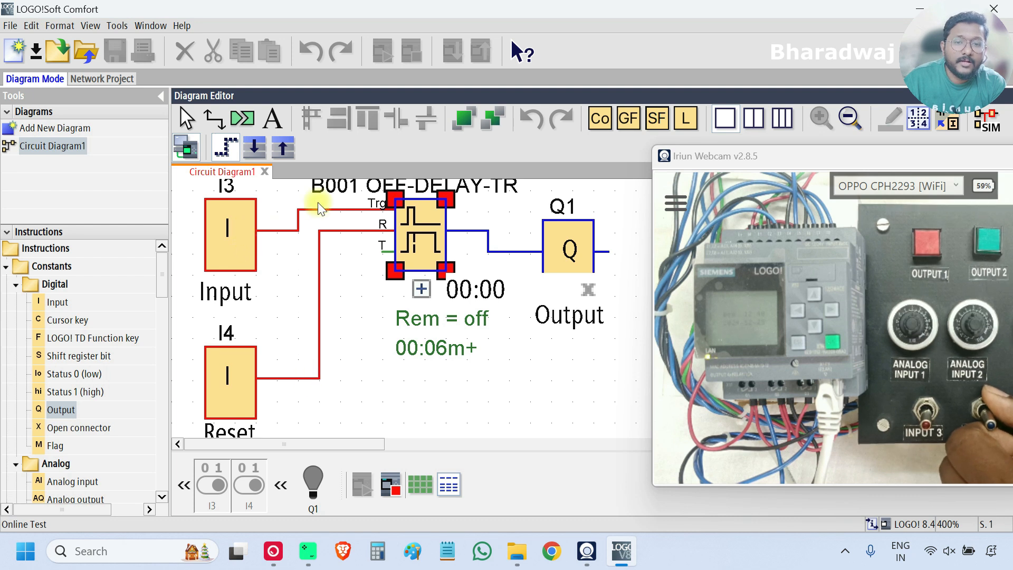
{"action": "mouse_move", "coordinate": [569, 271]}
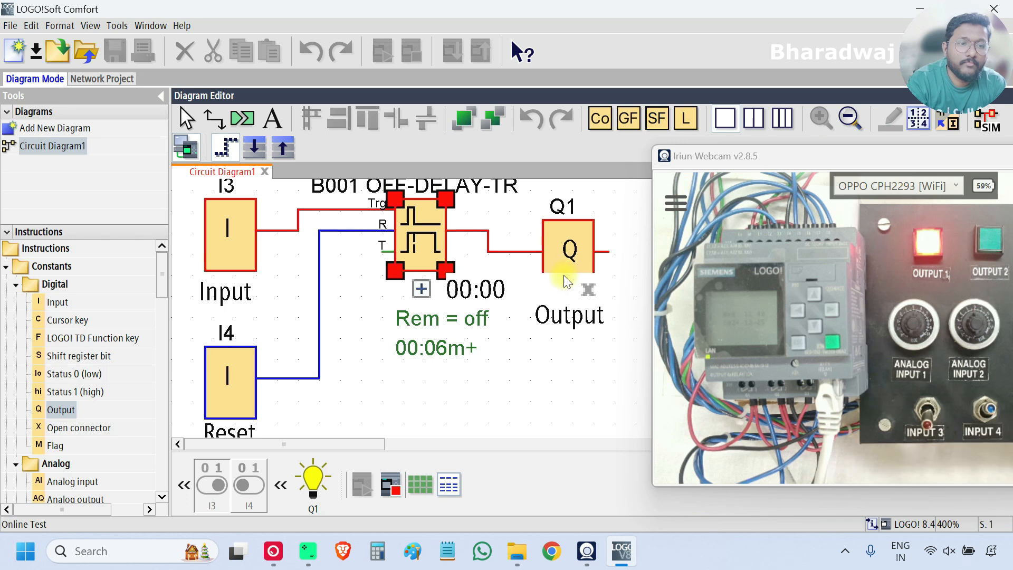
{"action": "mouse_move", "coordinate": [565, 288]}
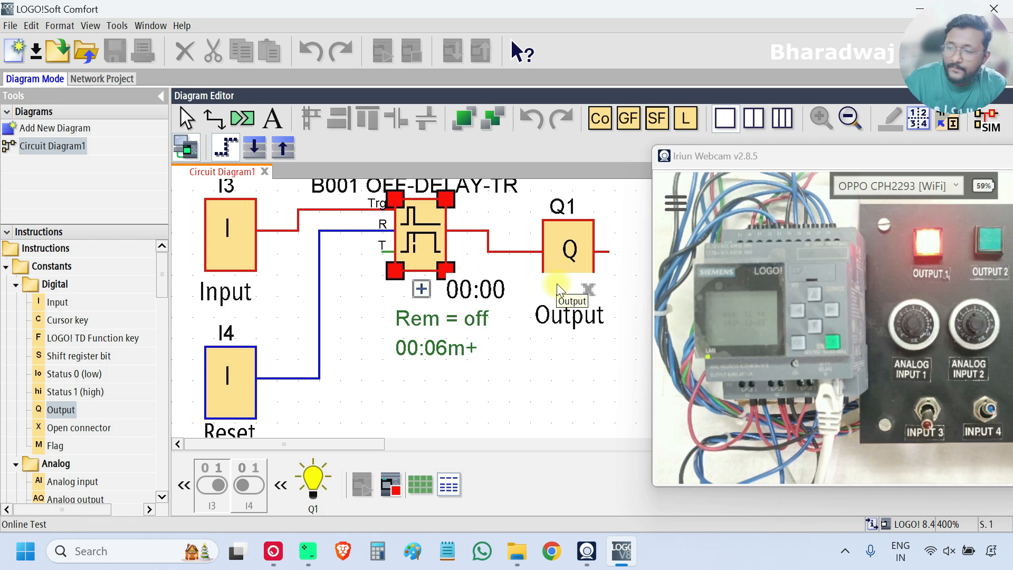
{"action": "mouse_move", "coordinate": [235, 268]}
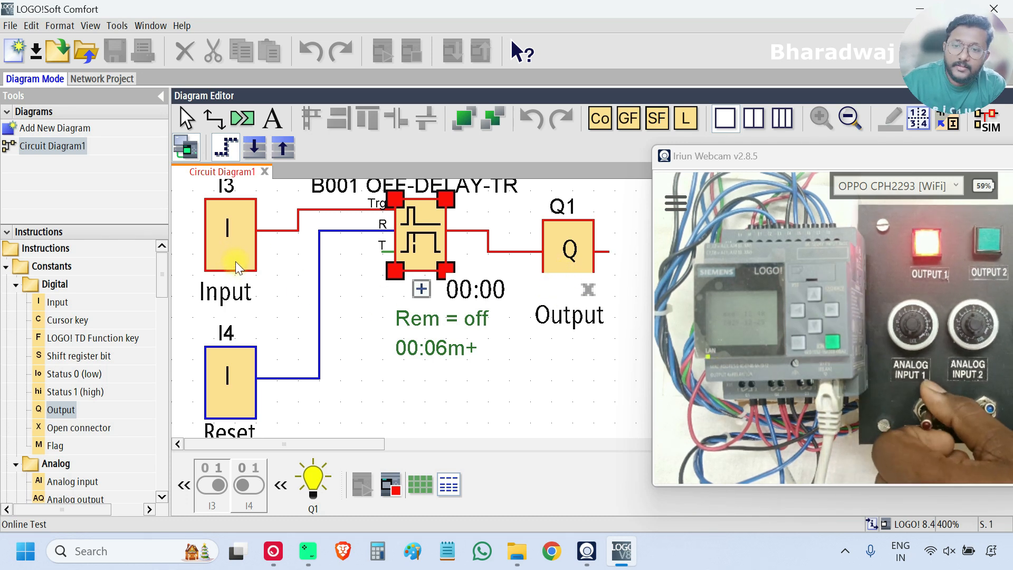